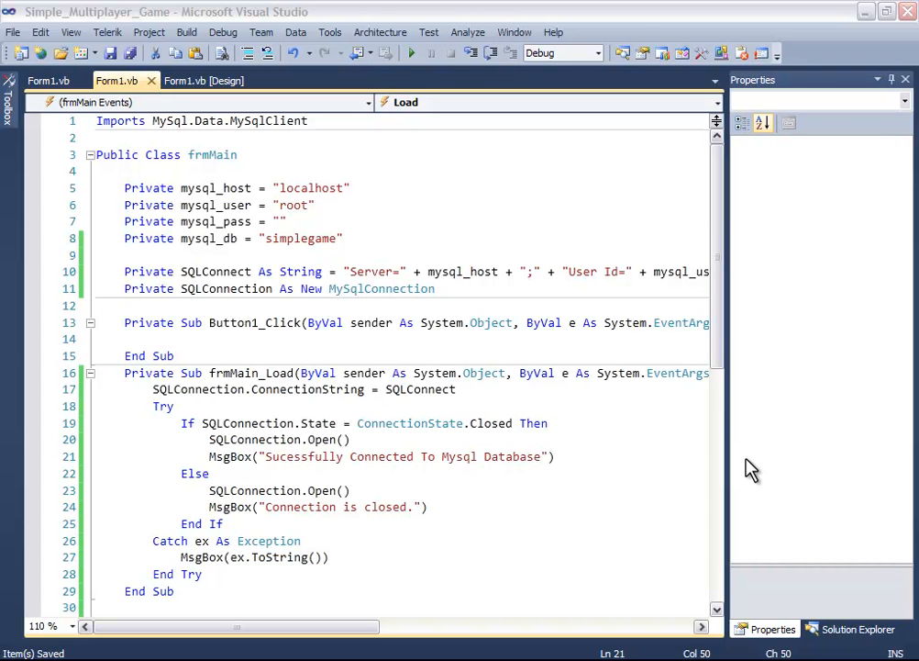
# - Name the new simplegame table 'users' and give it 2 fields
pyautogui.click(125, 255)
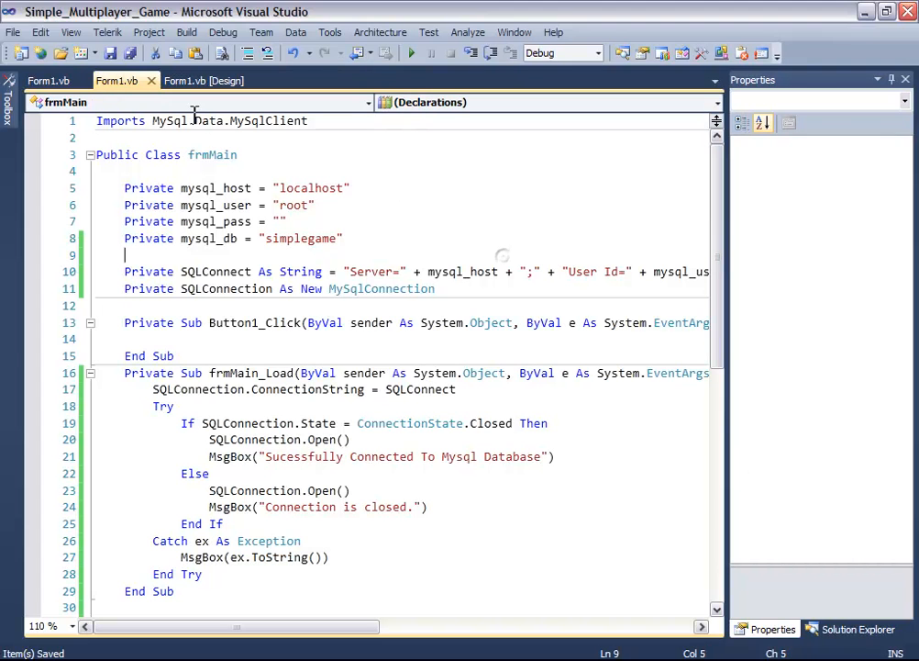
pyautogui.moveTo(468, 591)
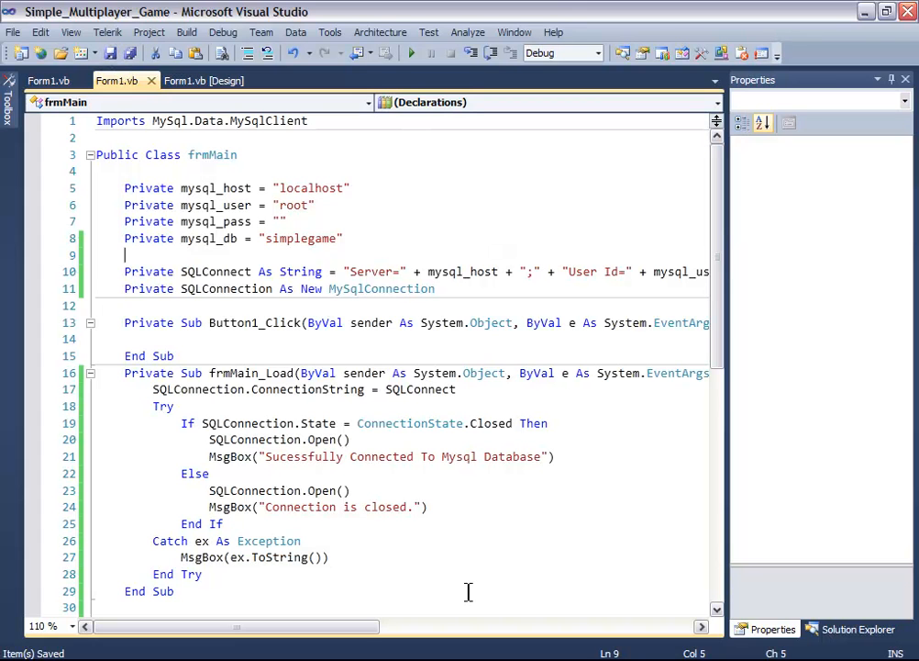
pyautogui.moveTo(280, 456)
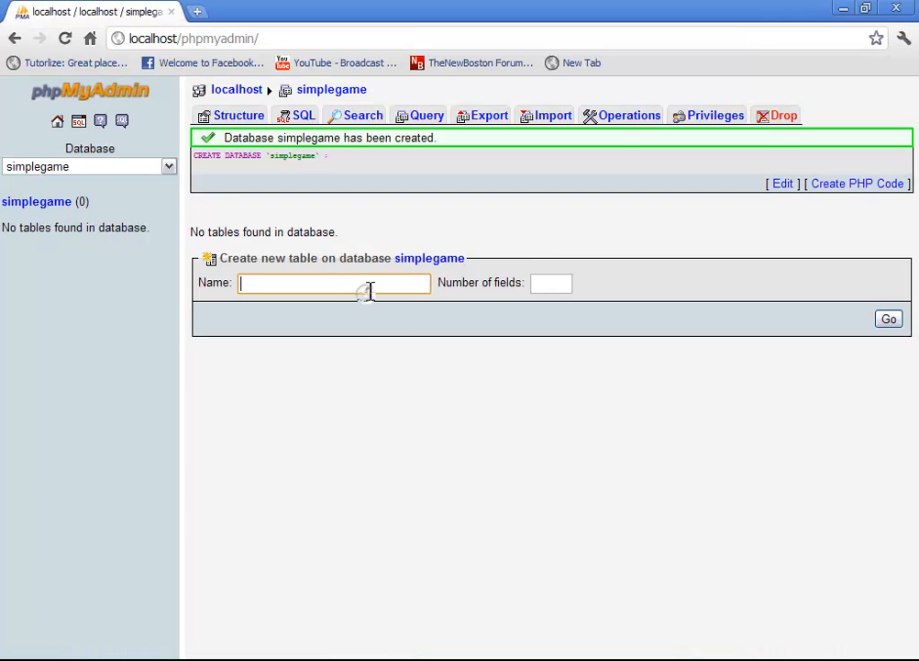
pyautogui.write('users')
pyautogui.click(551, 283)
pyautogui.write('2')
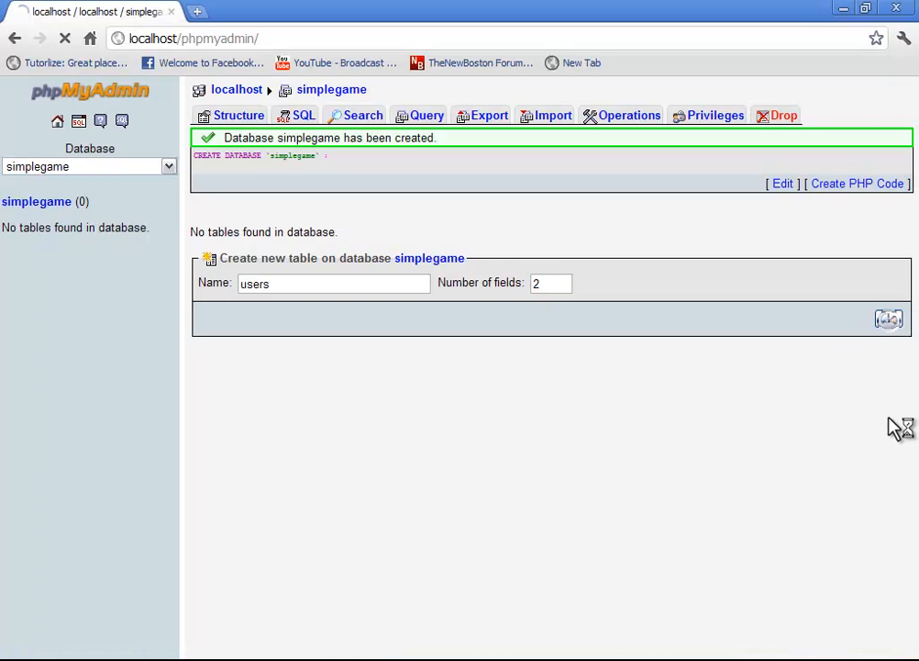
# - Define the first column 'id' as an auto-increment primary key
pyautogui.click(888, 318)
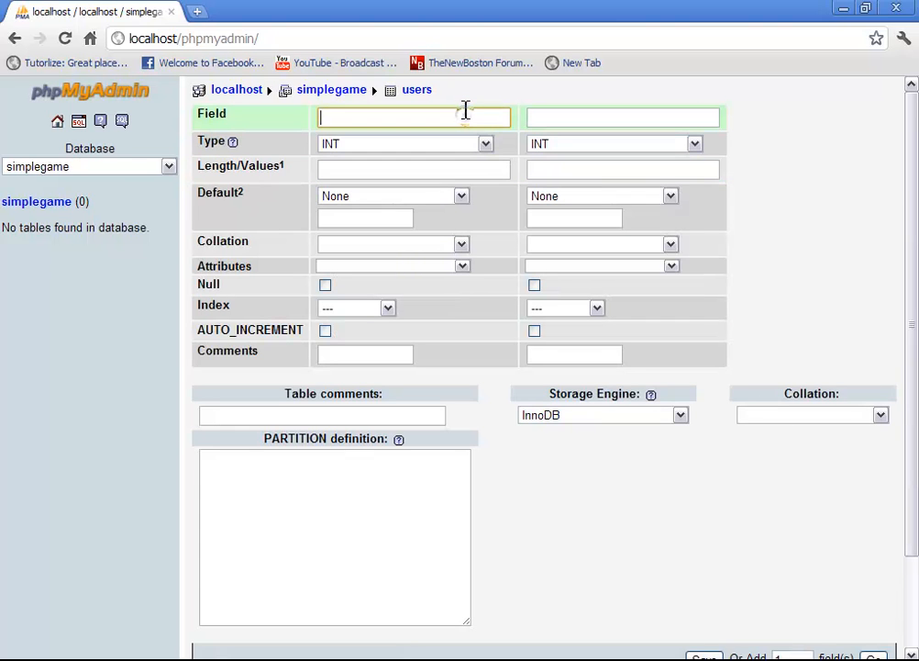
pyautogui.write('id')
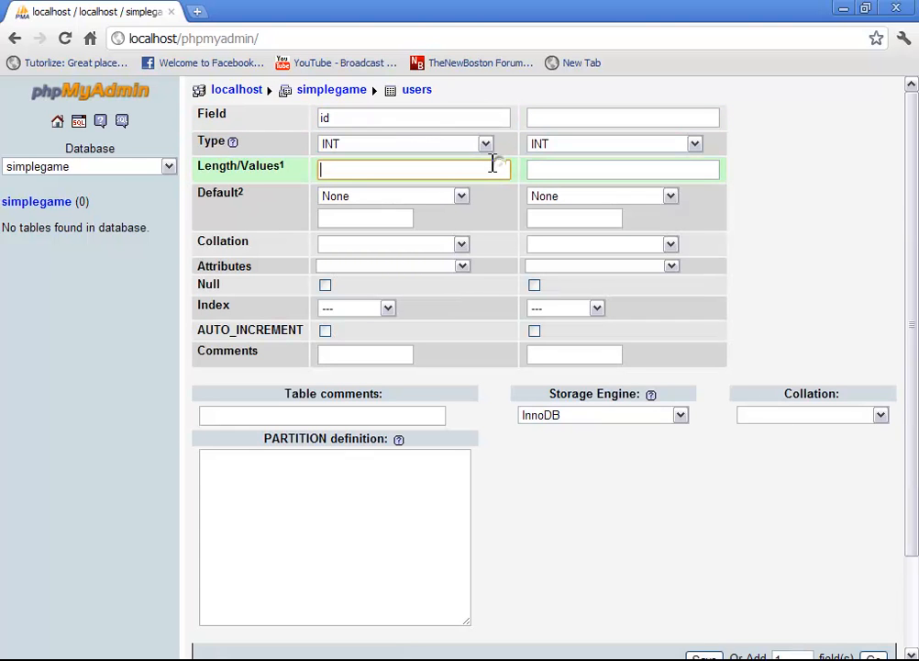
pyautogui.moveTo(409, 193)
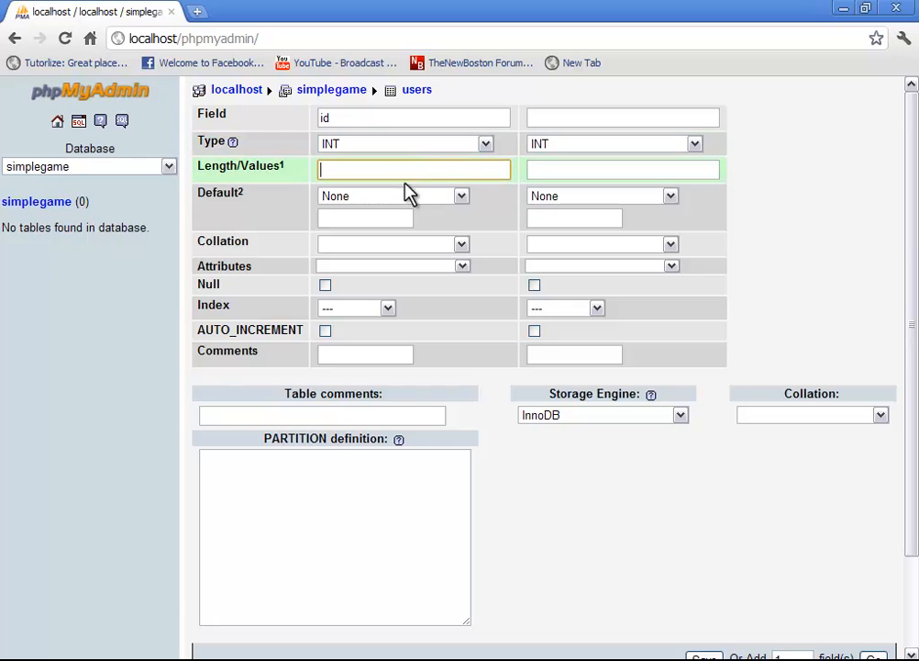
pyautogui.click(325, 330)
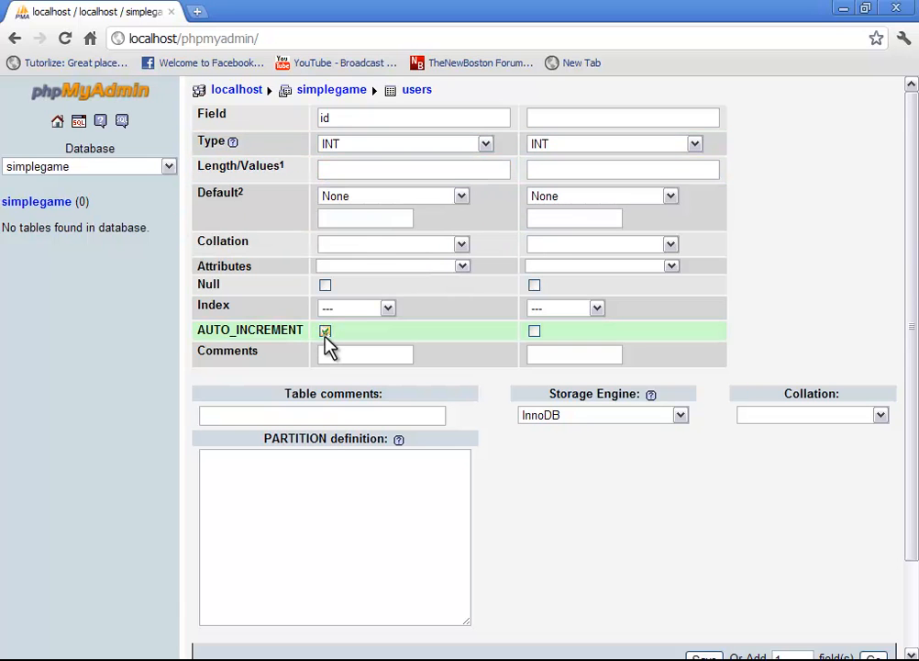
pyautogui.click(356, 307)
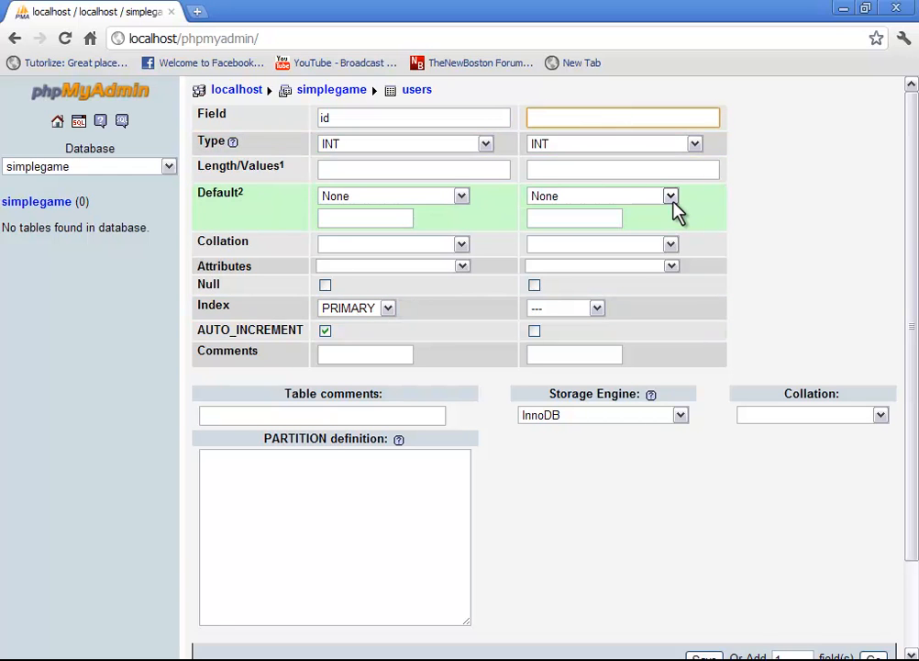
# - Add a 'name' VARCHAR column of length 30 and save the table
pyautogui.write('ban')
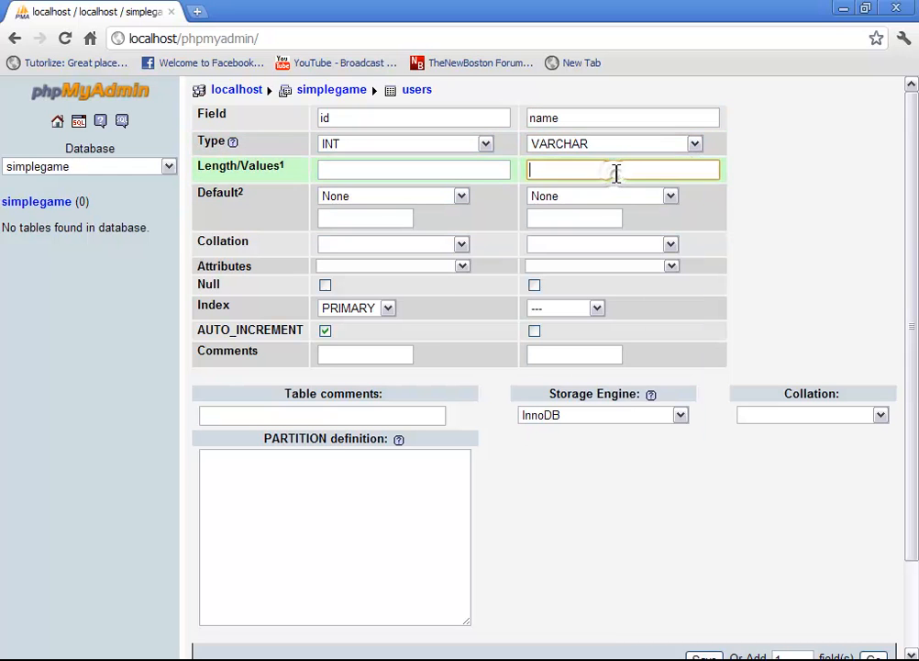
pyautogui.write('3')
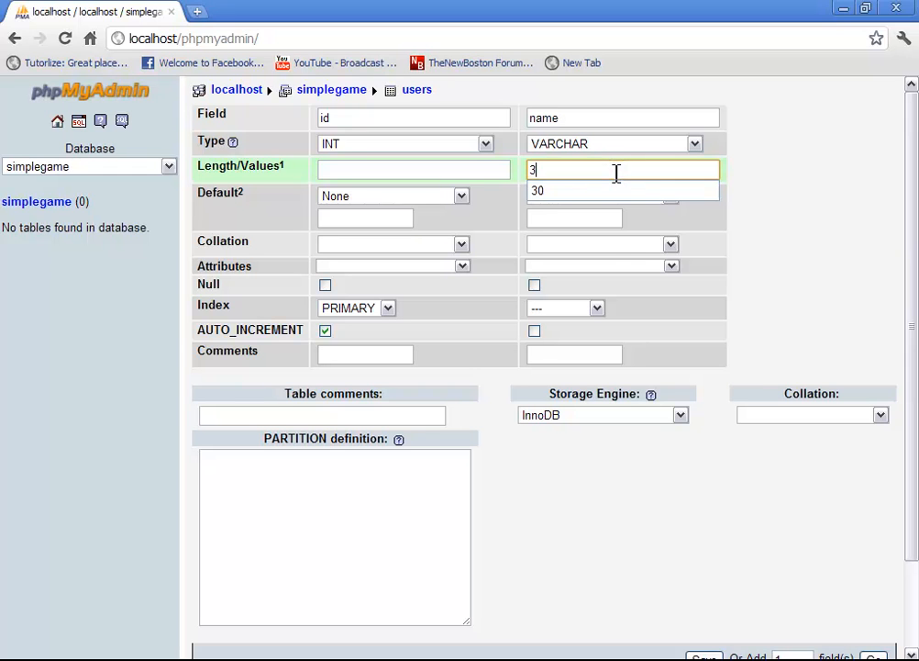
pyautogui.click(538, 190)
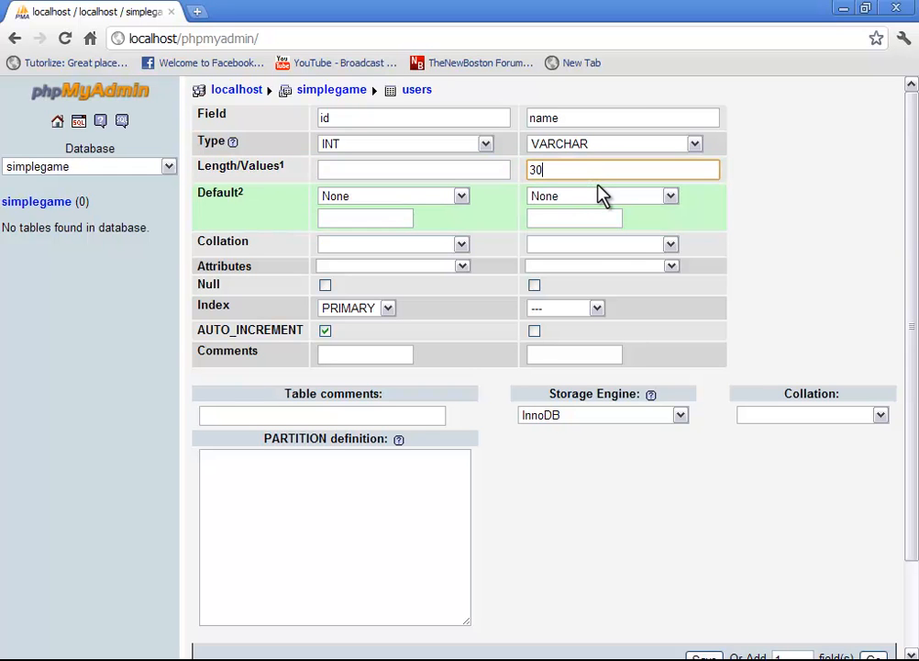
pyautogui.scroll(-3)
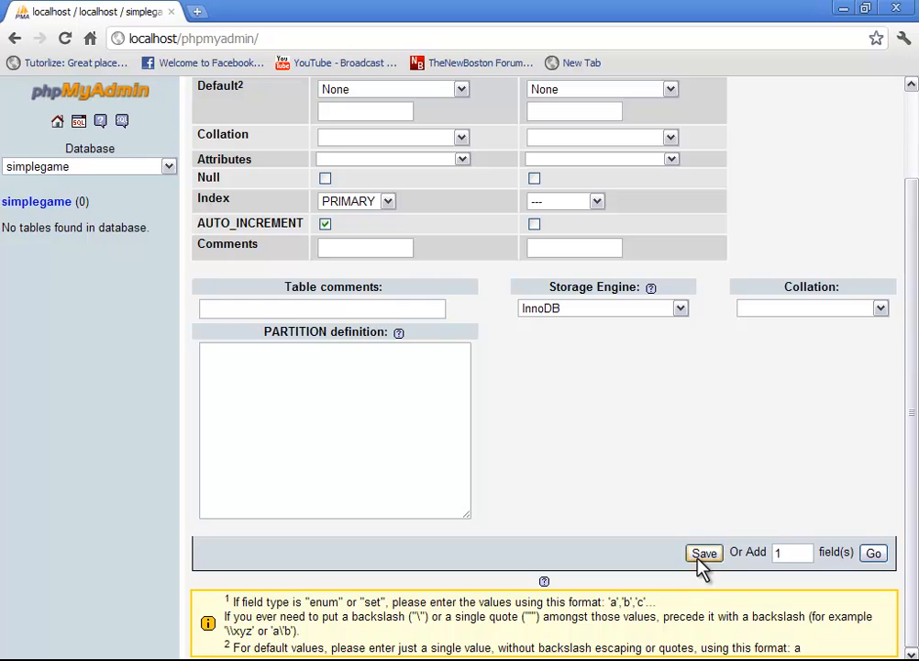
pyautogui.click(705, 553)
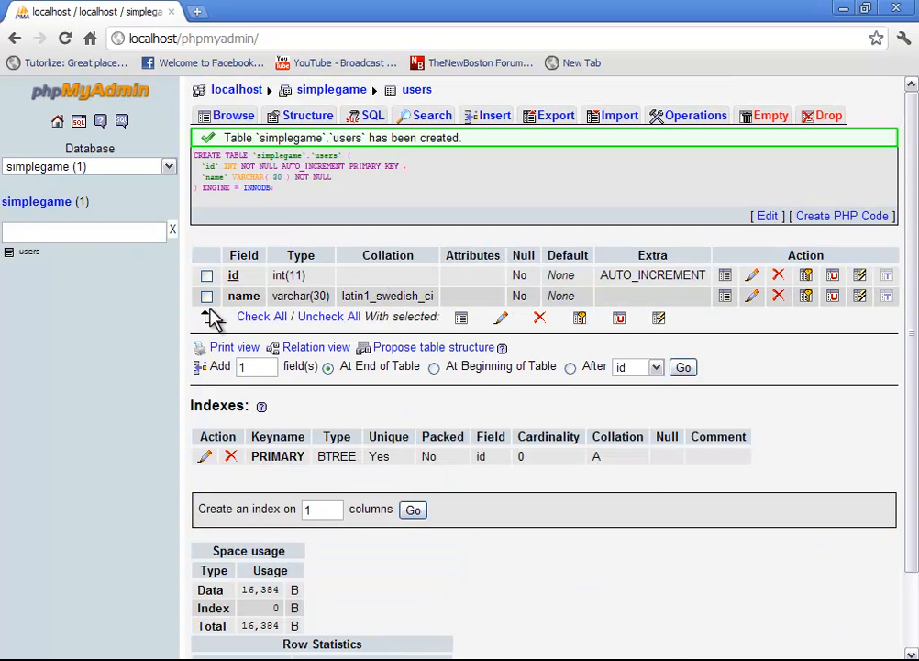
pyautogui.moveTo(514, 431)
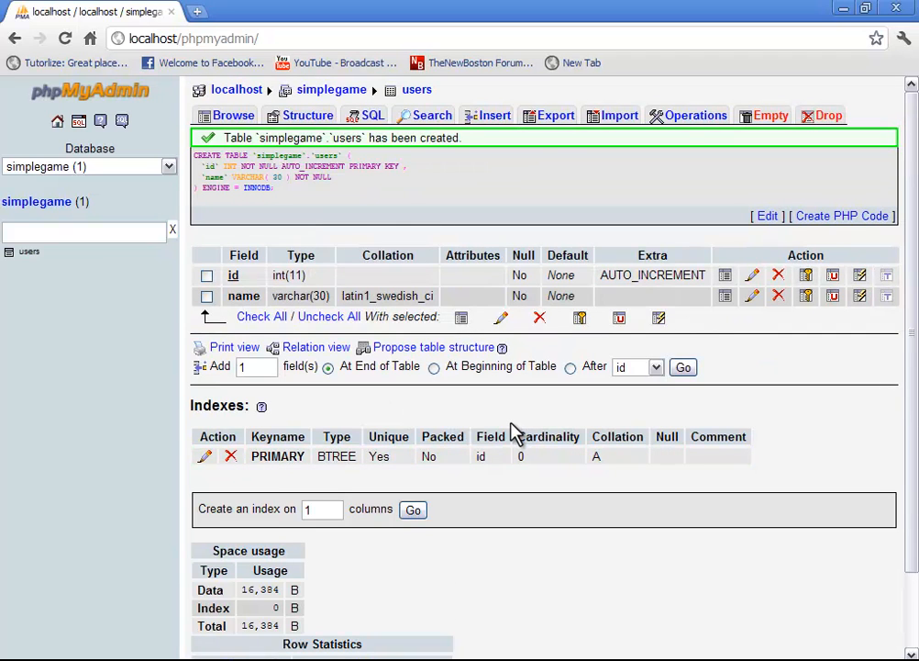
pyautogui.moveTo(513, 439)
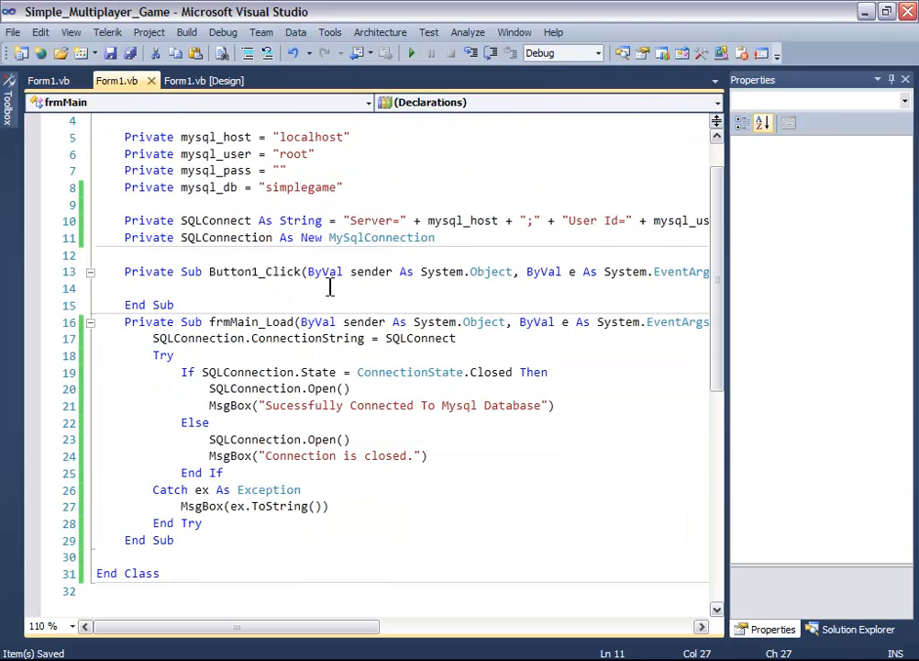
pyautogui.click(202, 81)
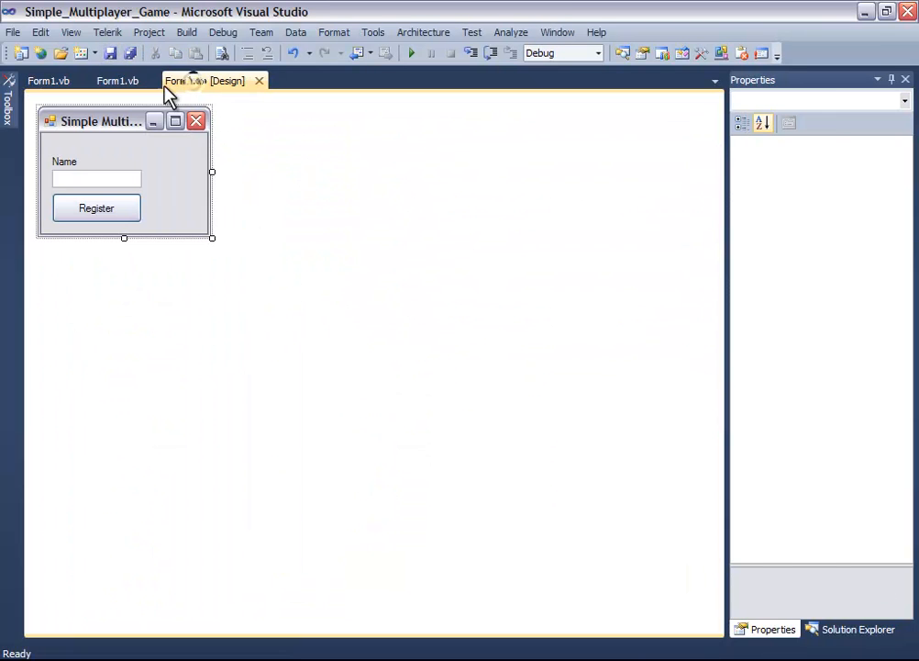
pyautogui.click(116, 81)
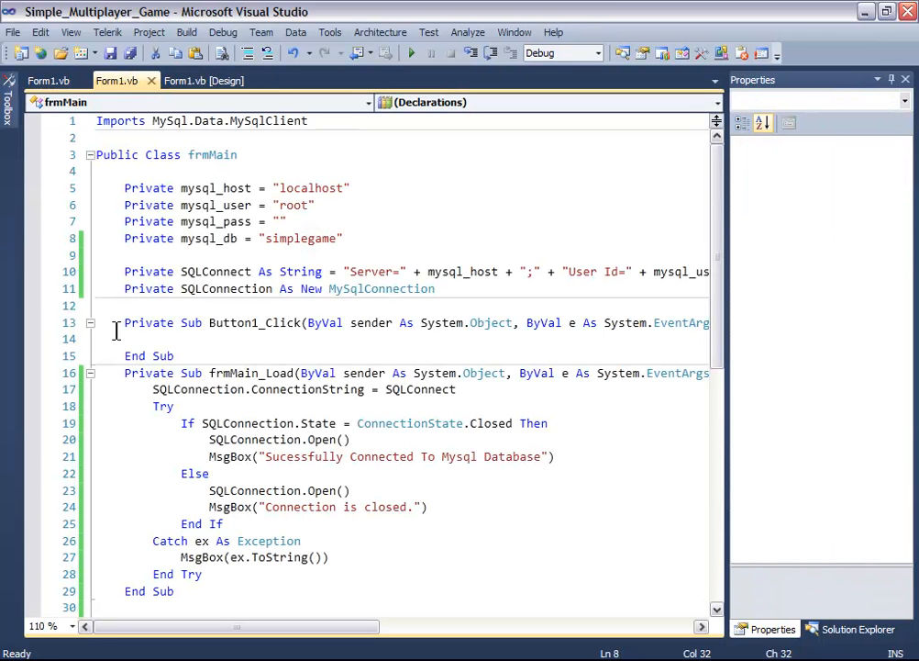
pyautogui.click(153, 338)
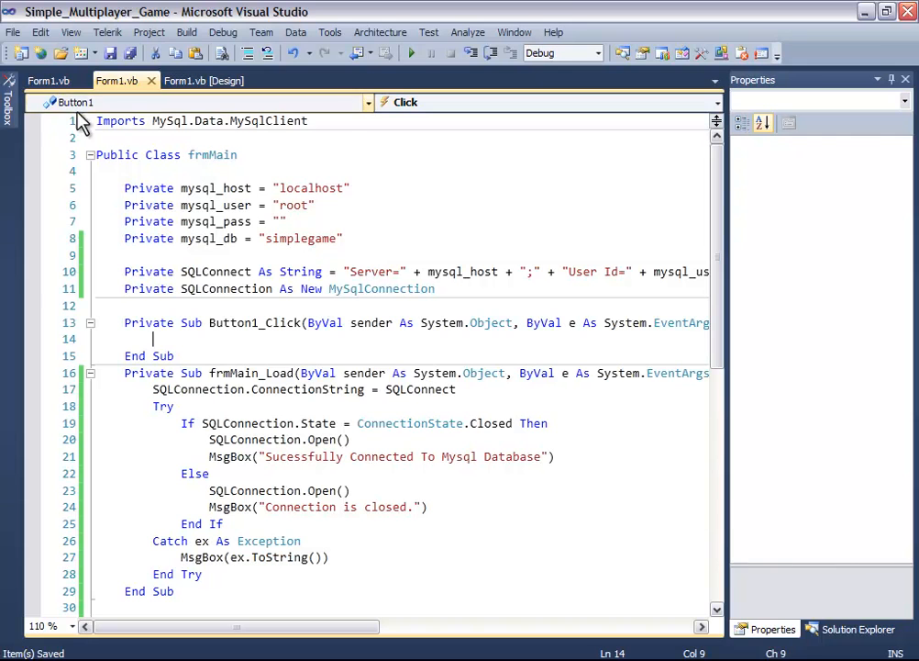
pyautogui.click(38, 80)
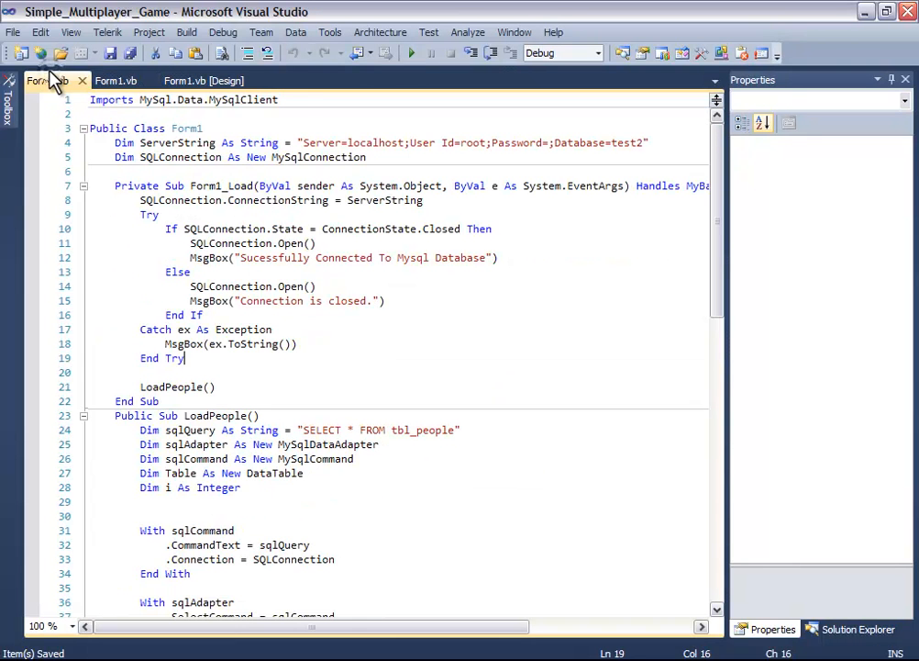
pyautogui.click(115, 80)
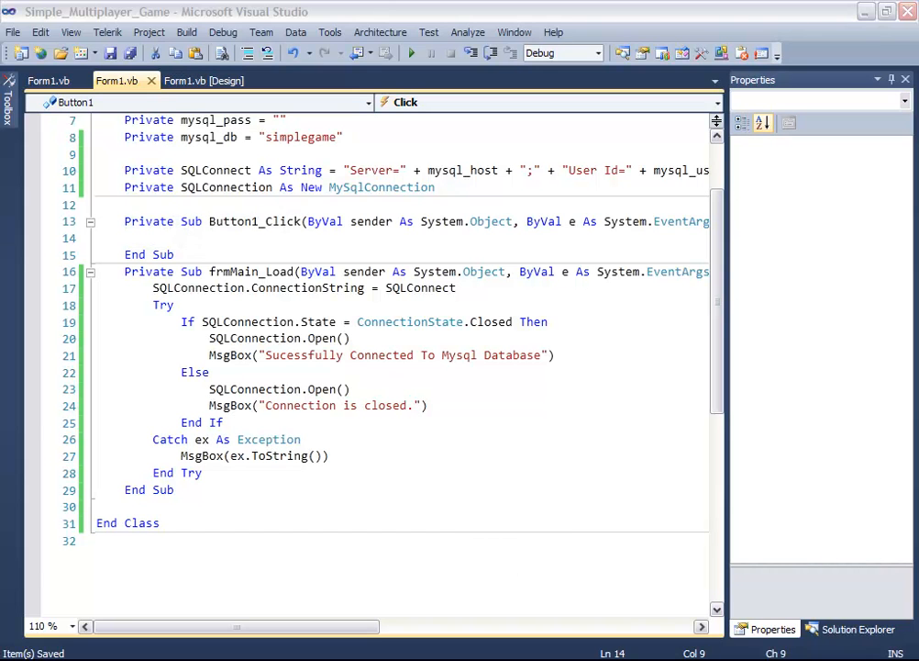
# - Close the extra Form1.vb tab and change the insert columns to users(name)
pyautogui.click(183, 288)
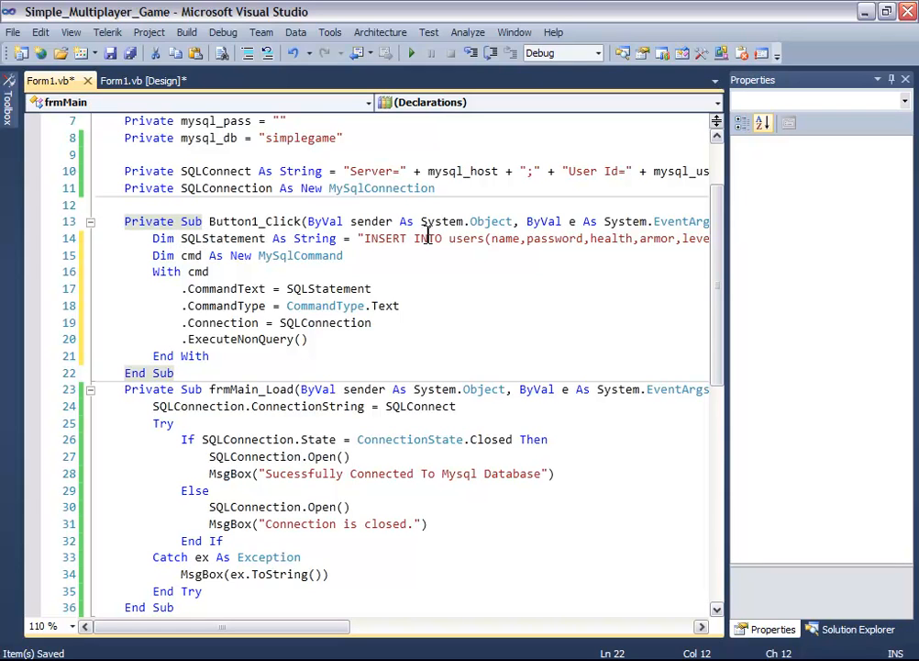
pyautogui.moveTo(514, 246)
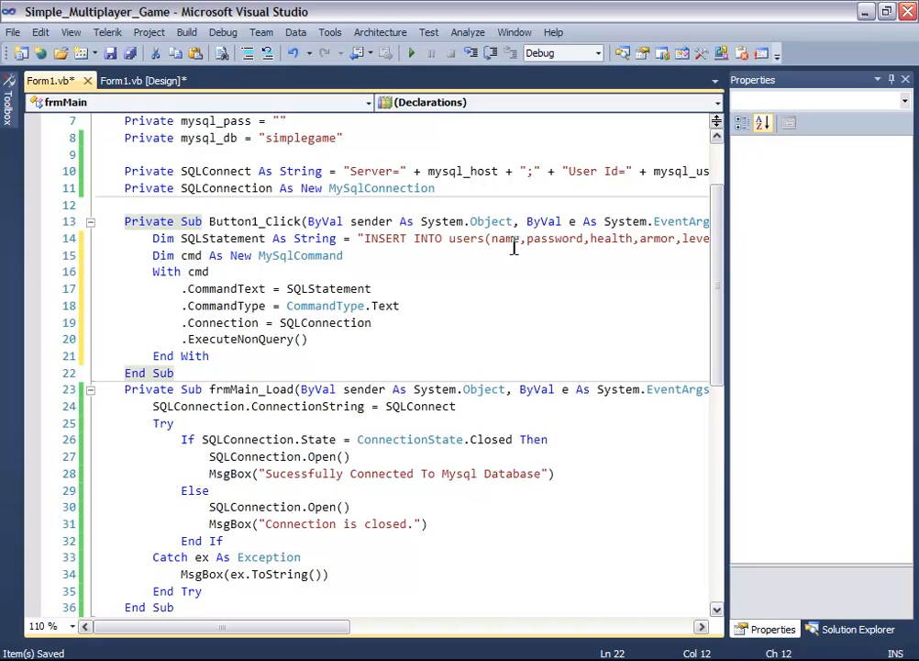
pyautogui.click(566, 239)
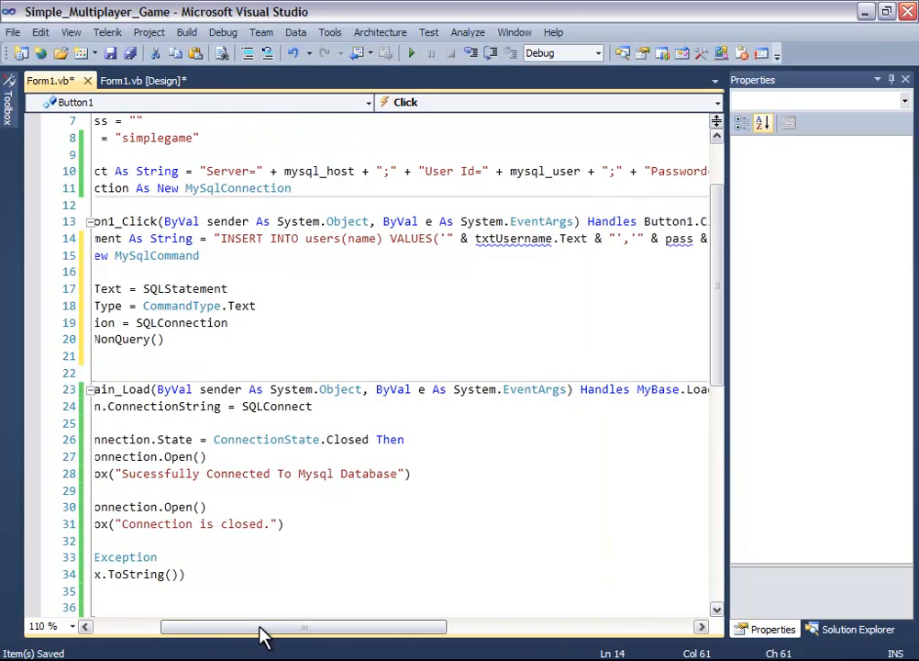
pyautogui.moveTo(339, 640)
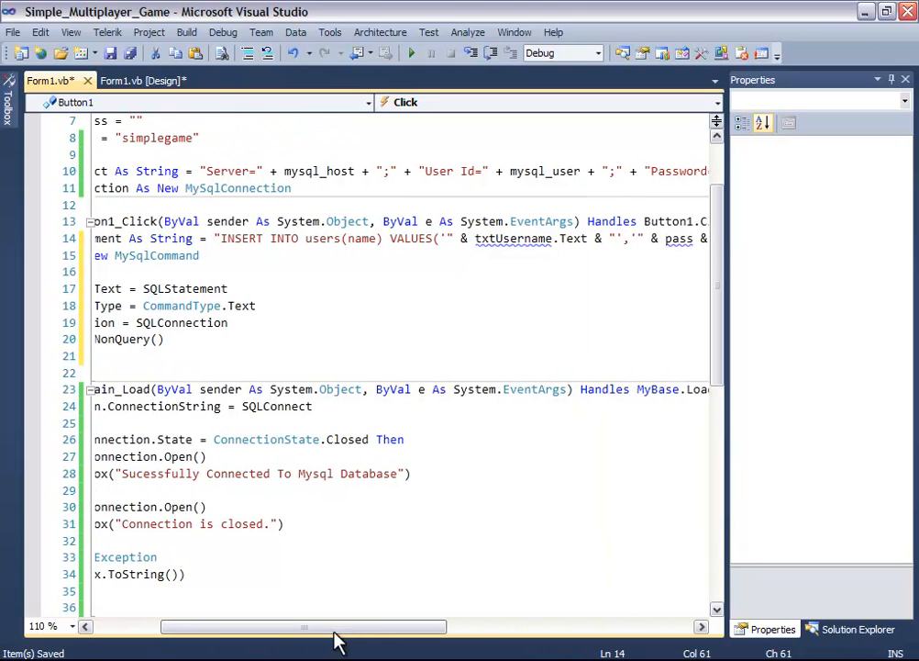
# - Make the INSERT statement use txtName.Text as the inserted name
pyautogui.moveTo(303, 627); pyautogui.dragTo(380, 626)
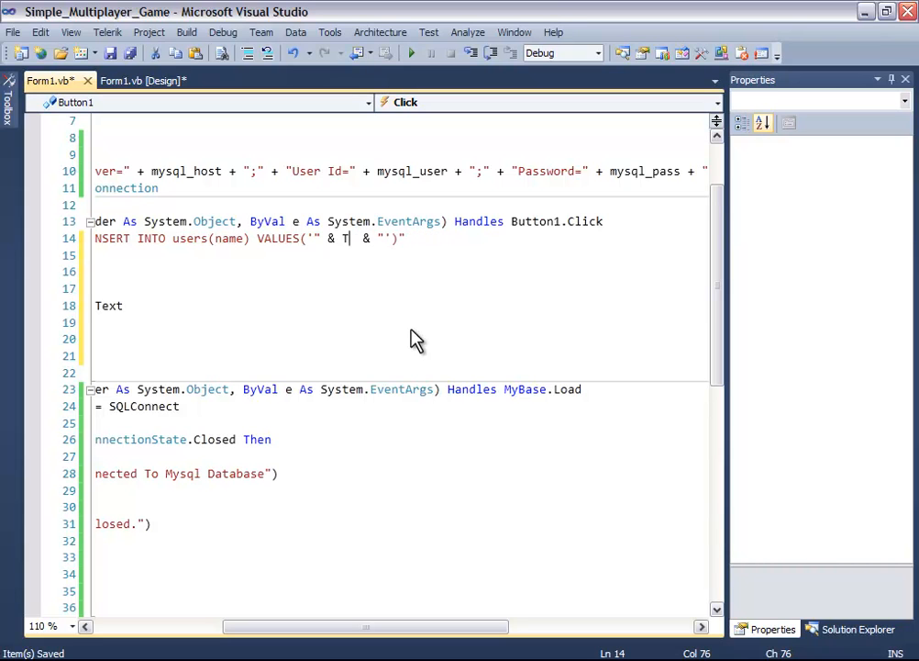
pyautogui.write('xtName')
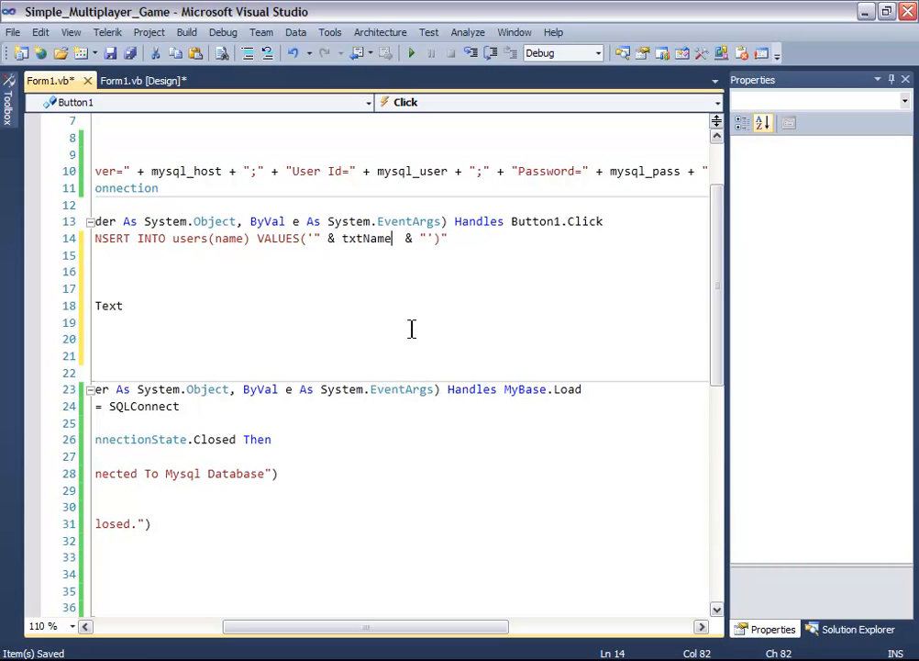
pyautogui.write('.t')
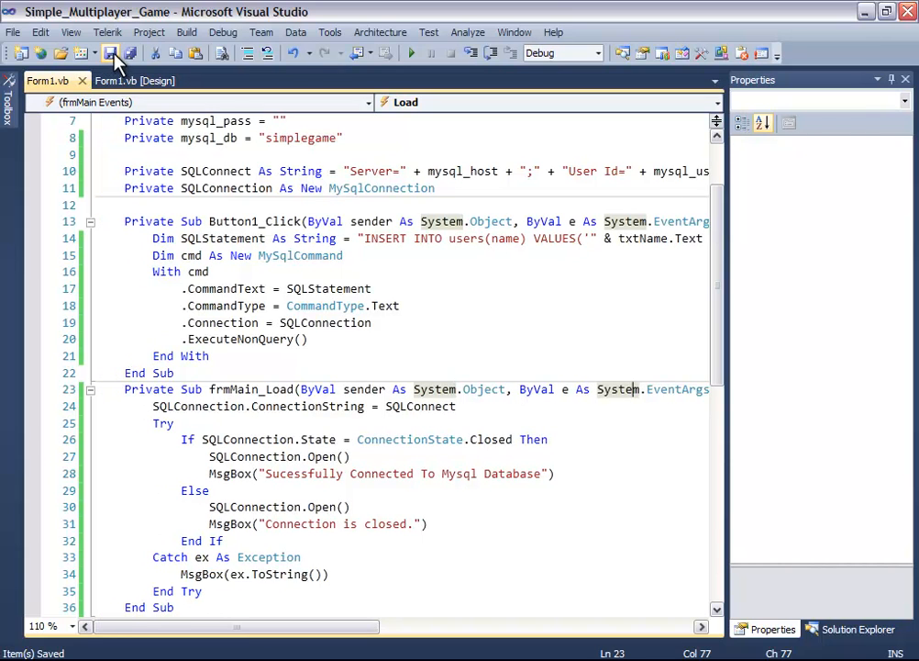
# - Add MsgBox("Sucessfully Registered!") after End With in Button1_Click
pyautogui.click(326, 372)
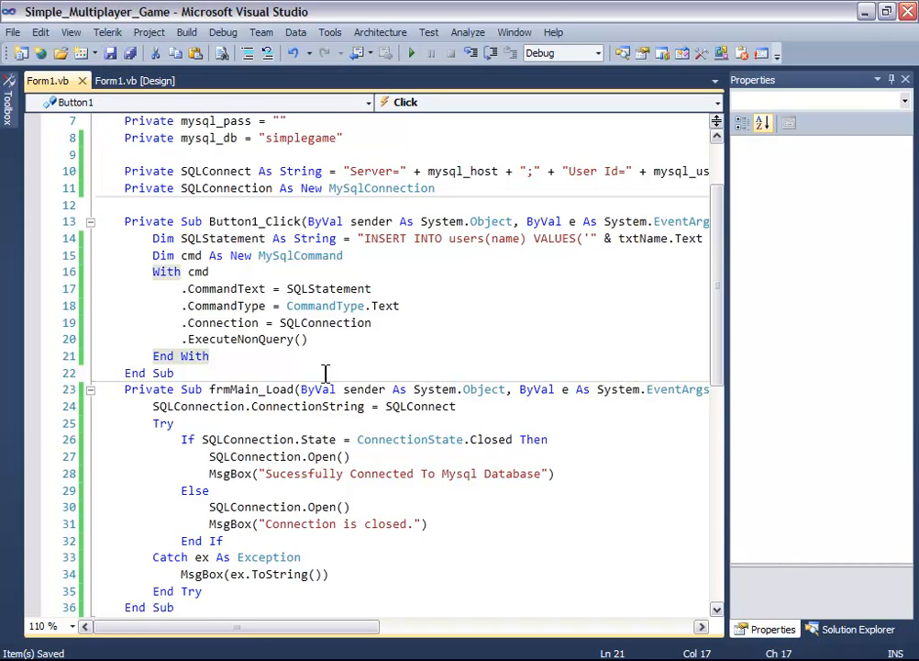
pyautogui.write('MsgBox("')
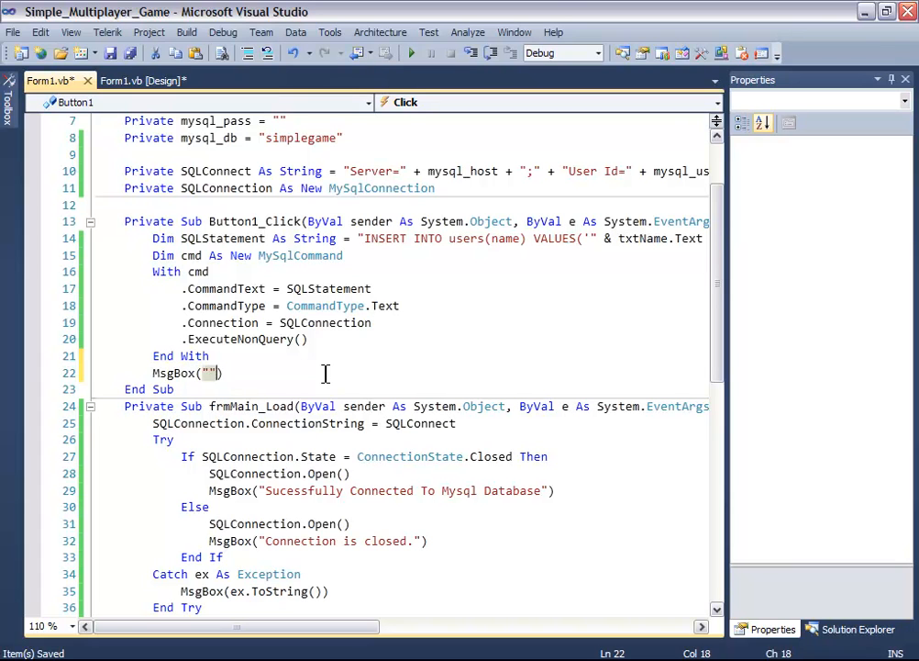
pyautogui.write('Suces')
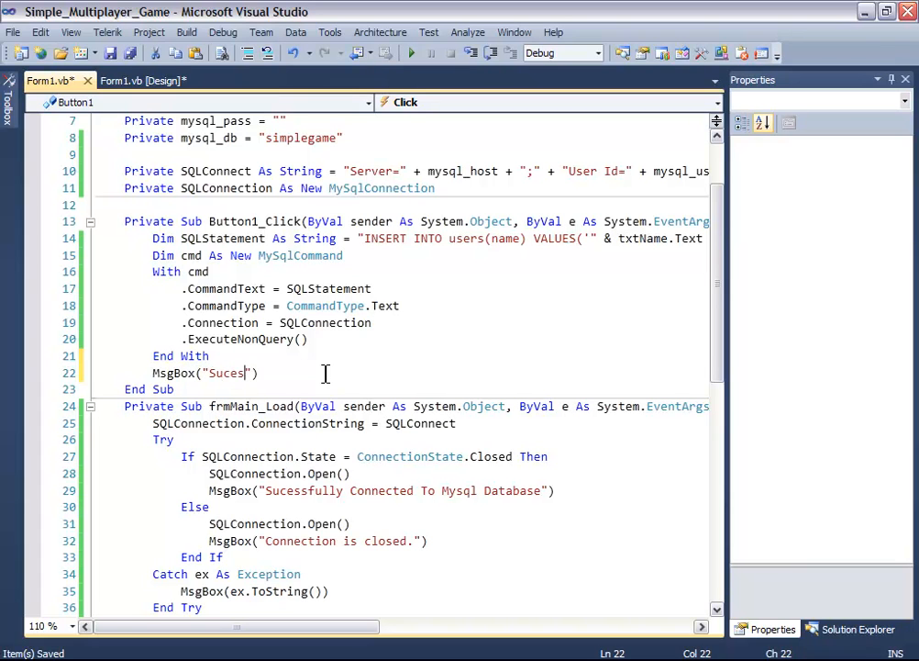
pyautogui.write('sfully Registered!')
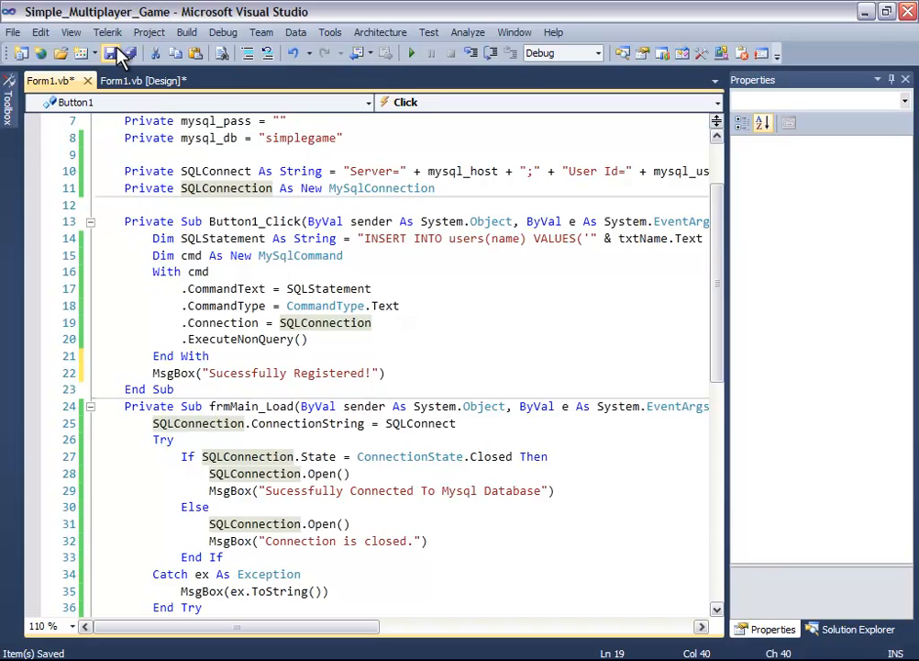
pyautogui.scroll(3)
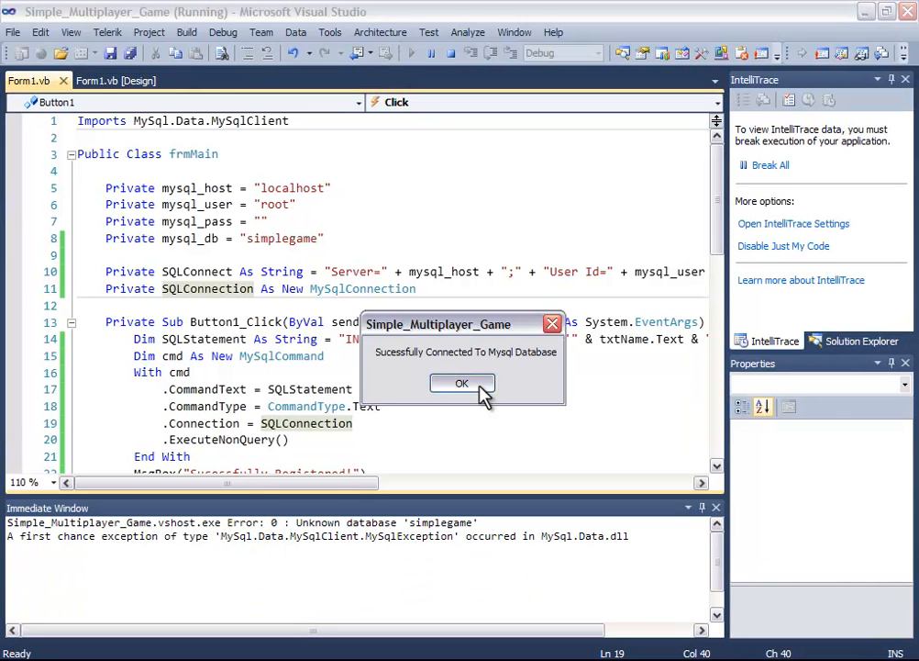
# - Dismiss the connection message and register the name 'Mehtab' in the game form
pyautogui.click(461, 382)
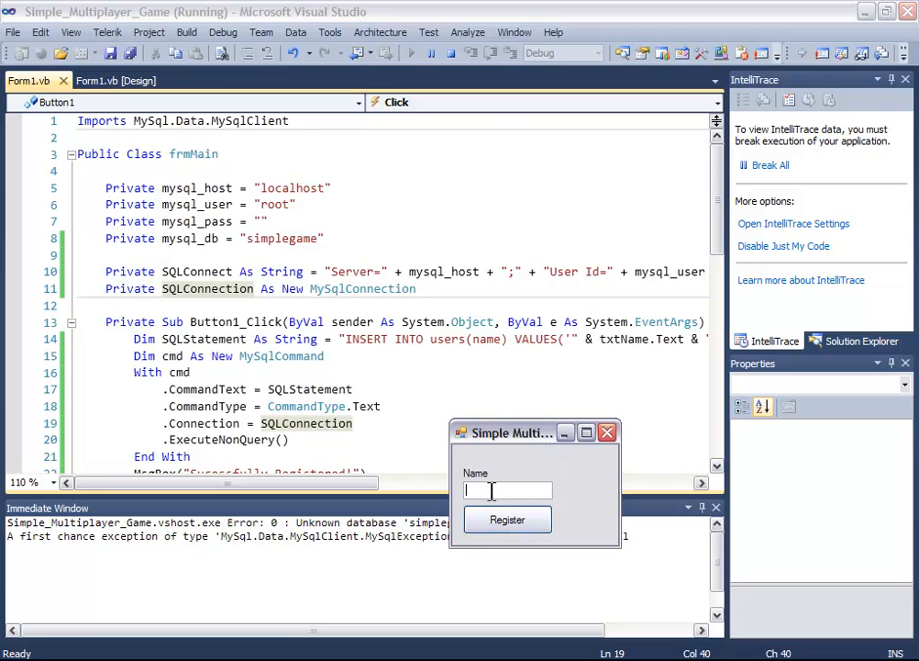
pyautogui.write('Mehta')
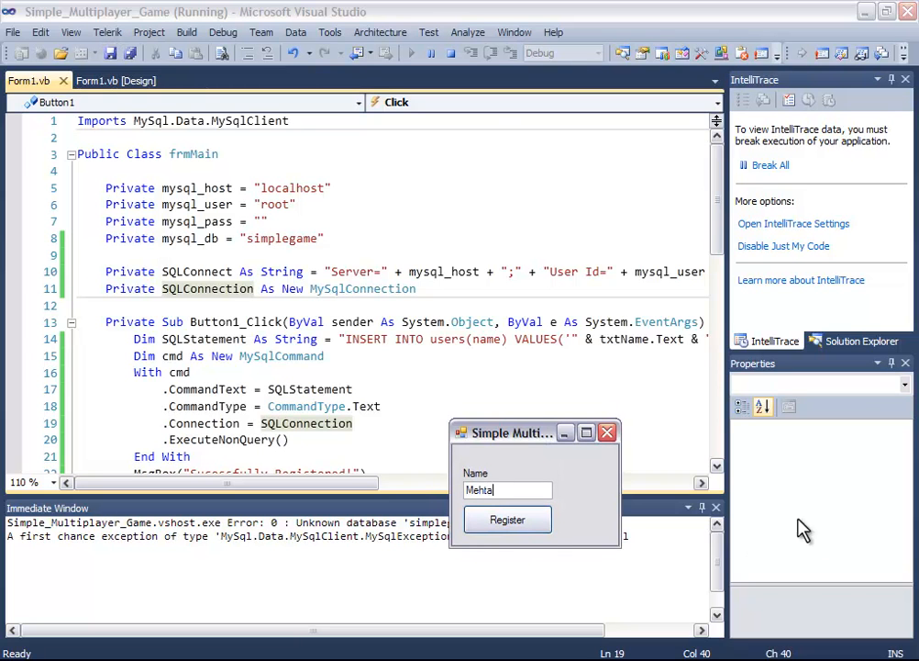
pyautogui.click(507, 519)
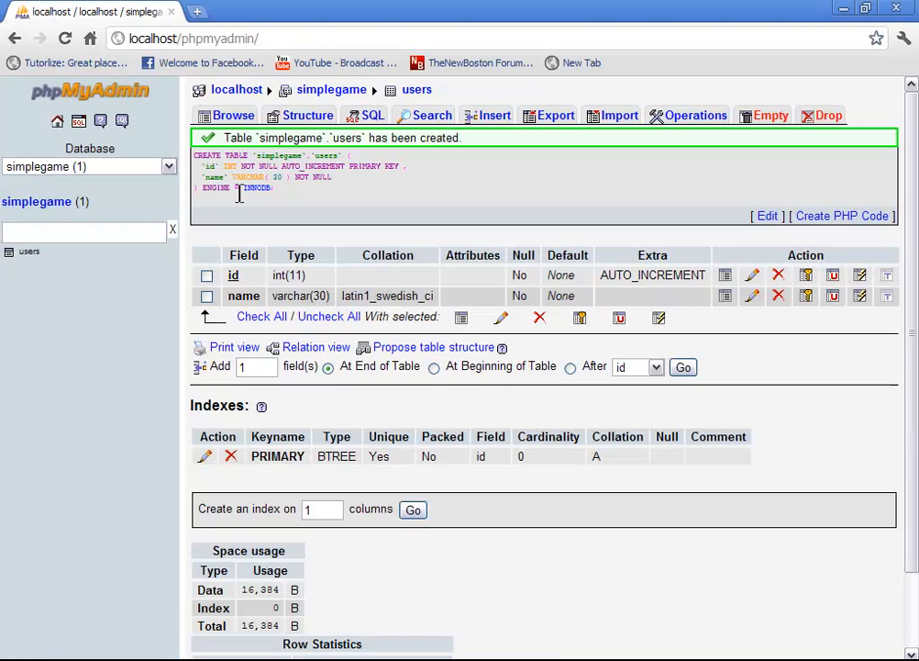
# - Browse the users table, register 'TopAz' in the game, and close the form
pyautogui.click(233, 115)
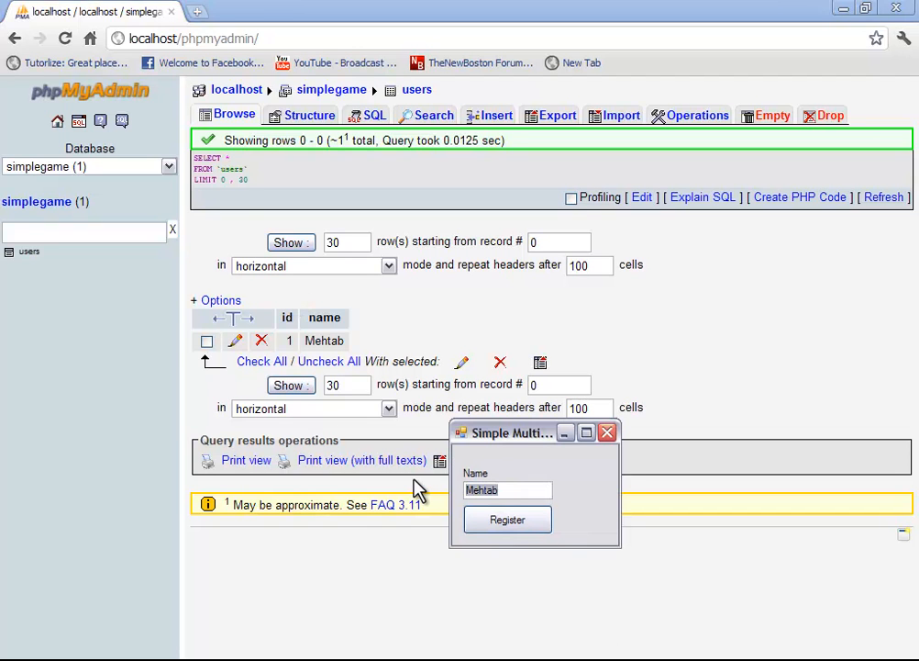
pyautogui.write('TopAz')
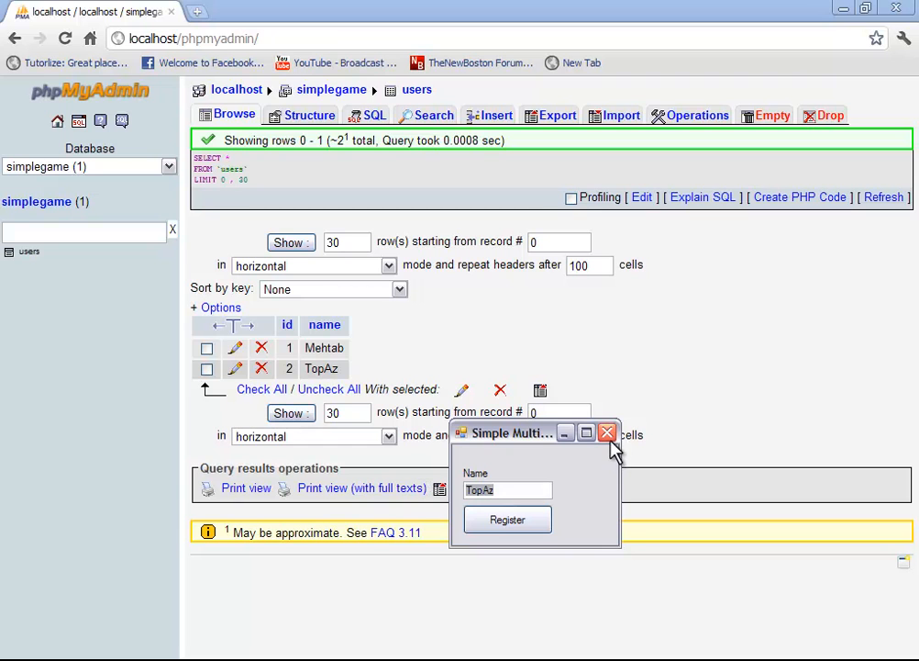
pyautogui.moveTo(364, 367)
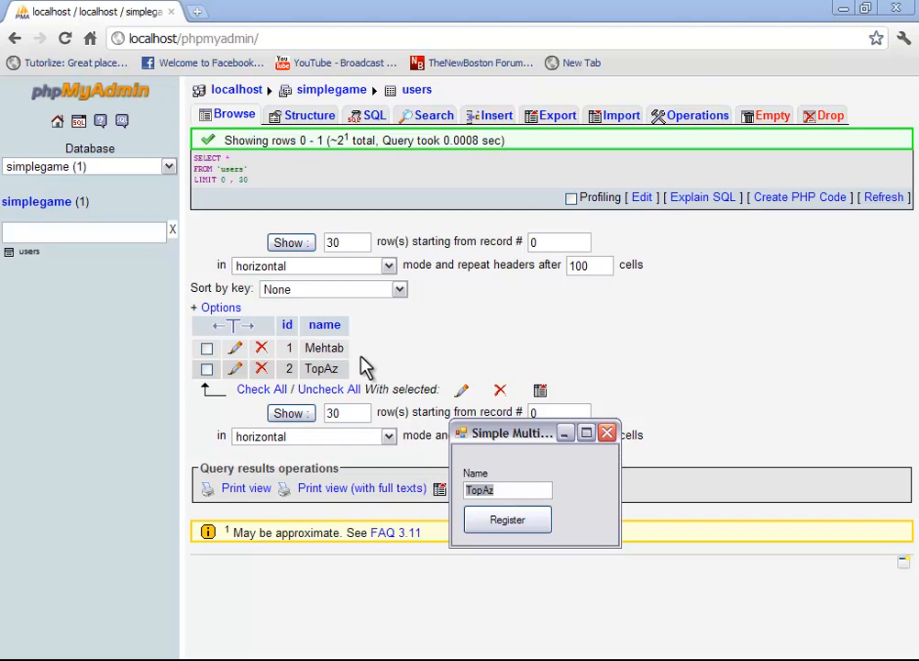
pyautogui.click(607, 432)
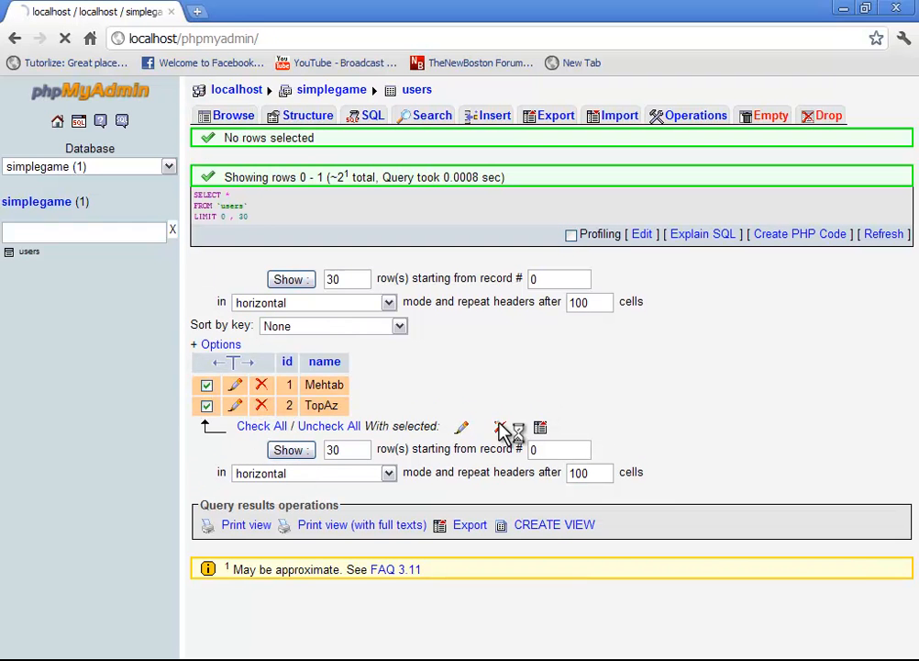
# - Delete both checked rows, Mehtab and TopAz, and confirm the deletion
pyautogui.click(502, 428)
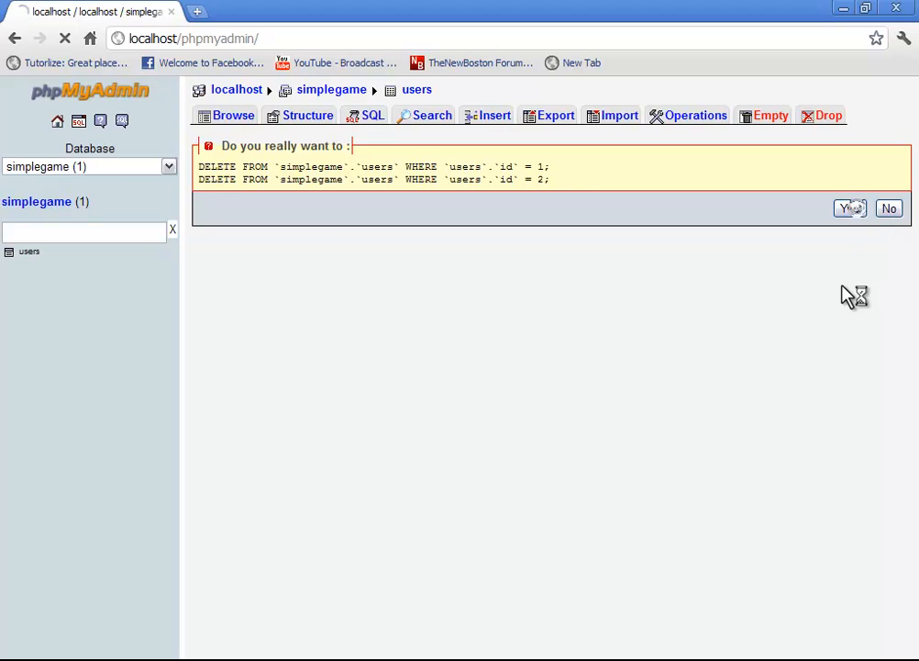
pyautogui.click(844, 209)
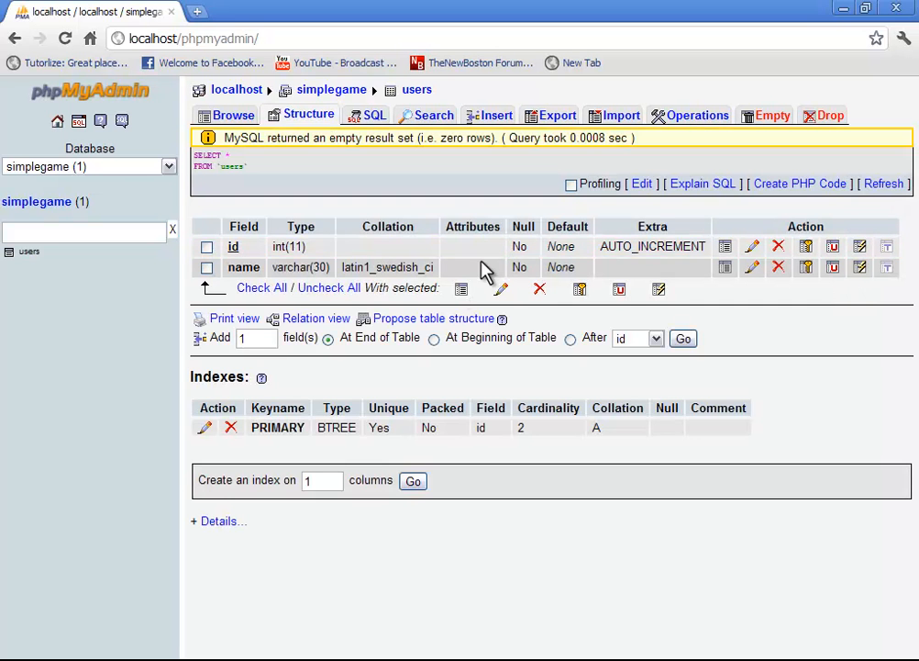
pyautogui.moveTo(374, 364)
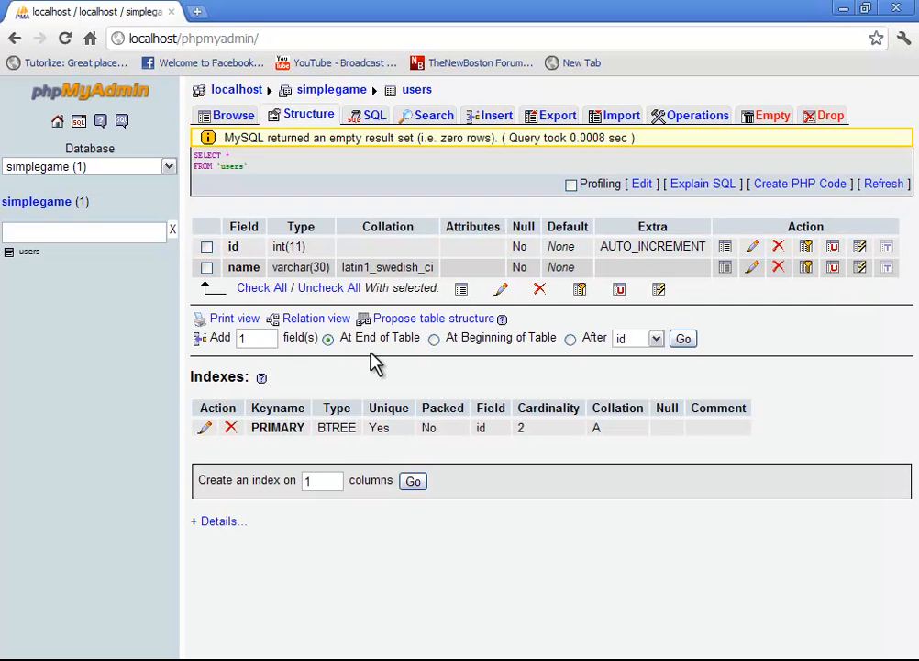
pyautogui.moveTo(665, 413)
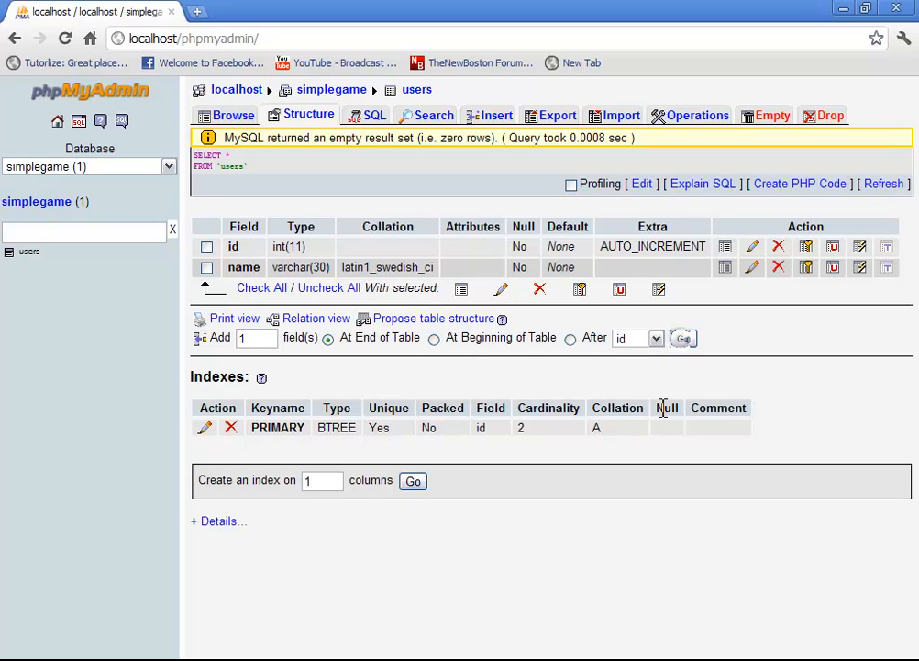
# - Add a 'score' INT column of length 70 to the users table
pyautogui.click(683, 338)
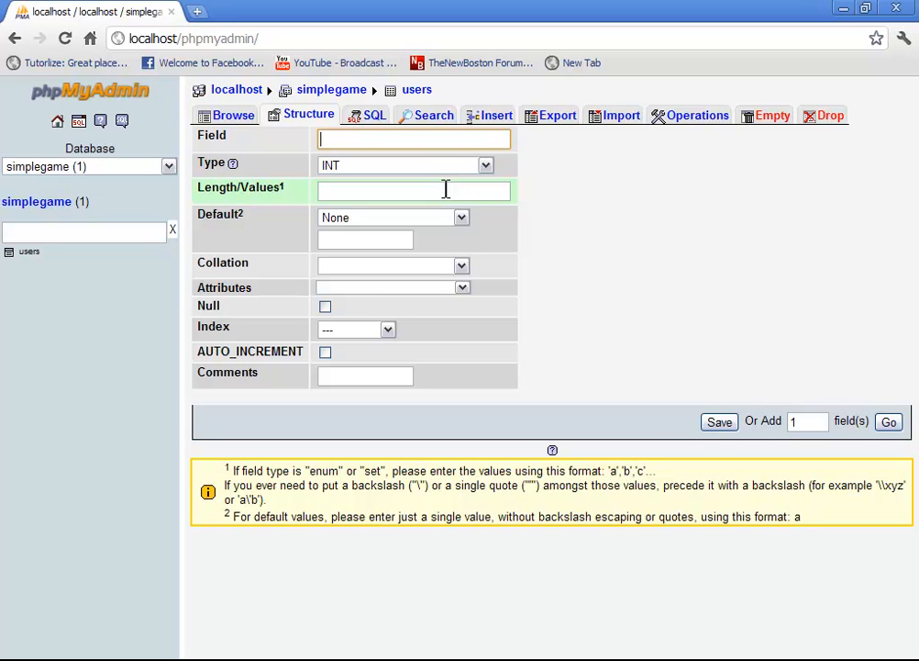
pyautogui.write('score')
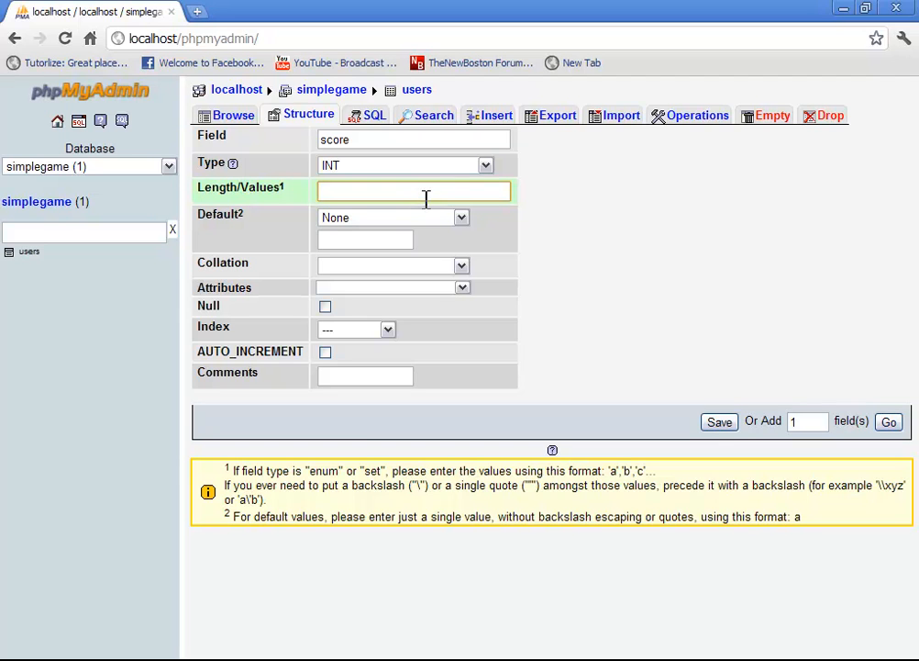
pyautogui.click(719, 421)
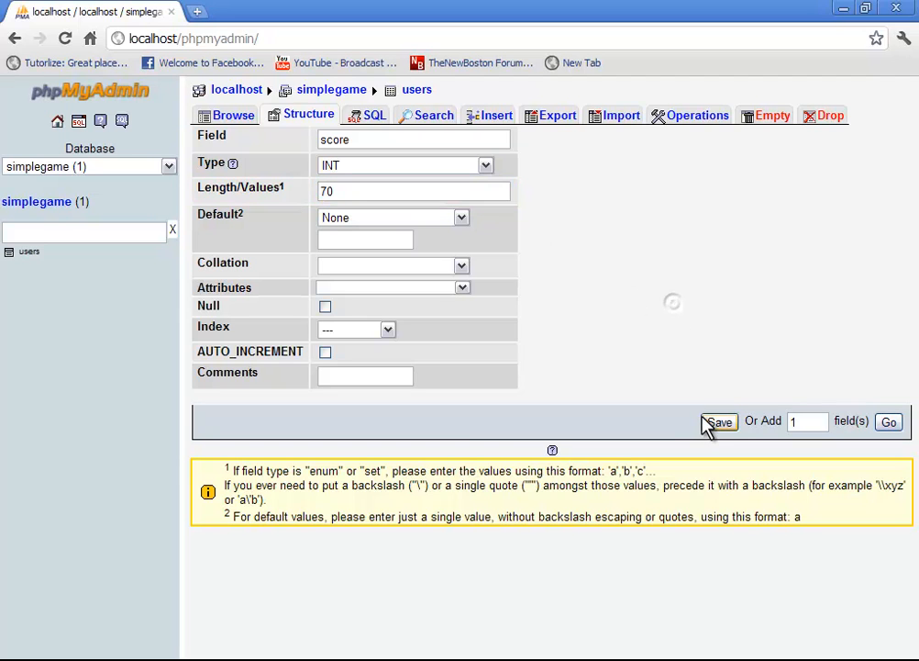
pyautogui.click(719, 421)
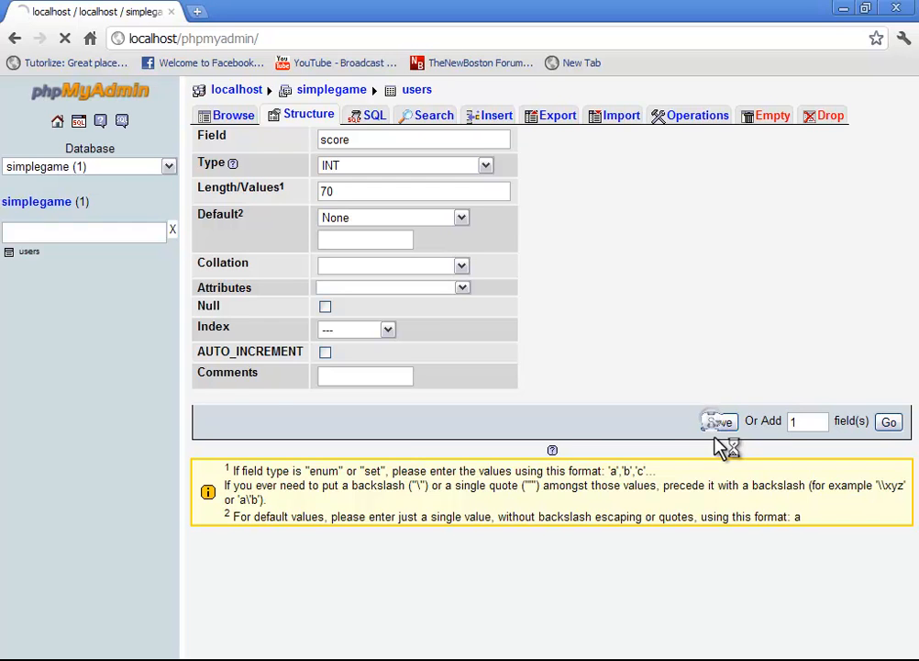
pyautogui.click(719, 421)
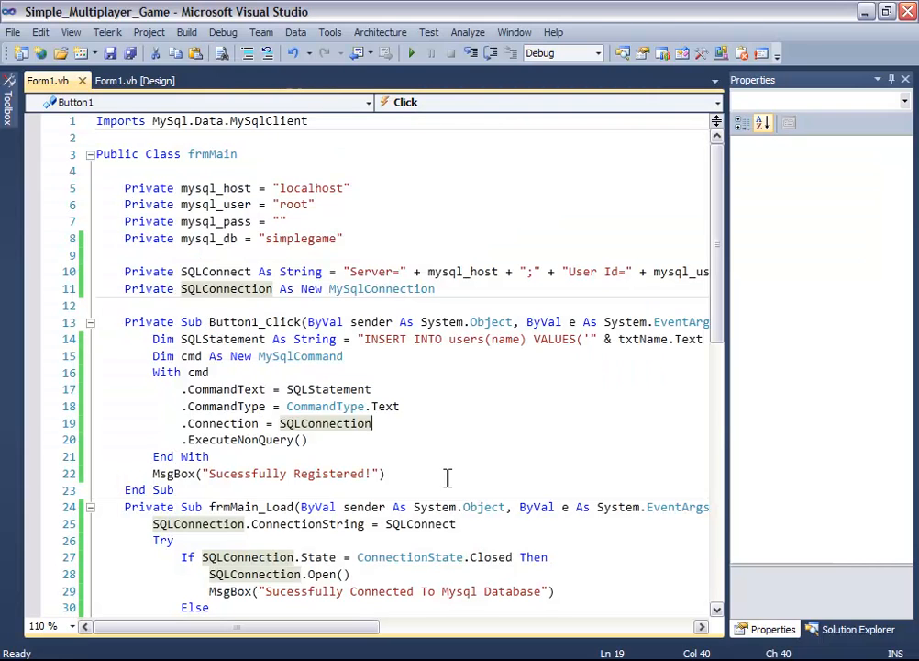
# - Change the INSERT to users(name, score) with values txtName.Text and 0
pyautogui.press('ctrl+s')
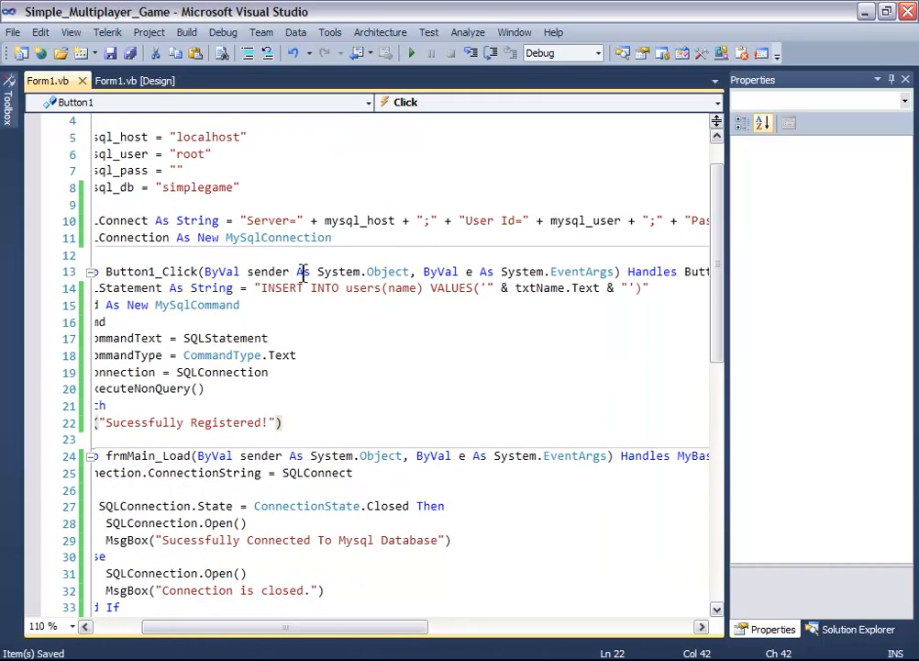
pyautogui.click(637, 351)
pyautogui.write(', score')
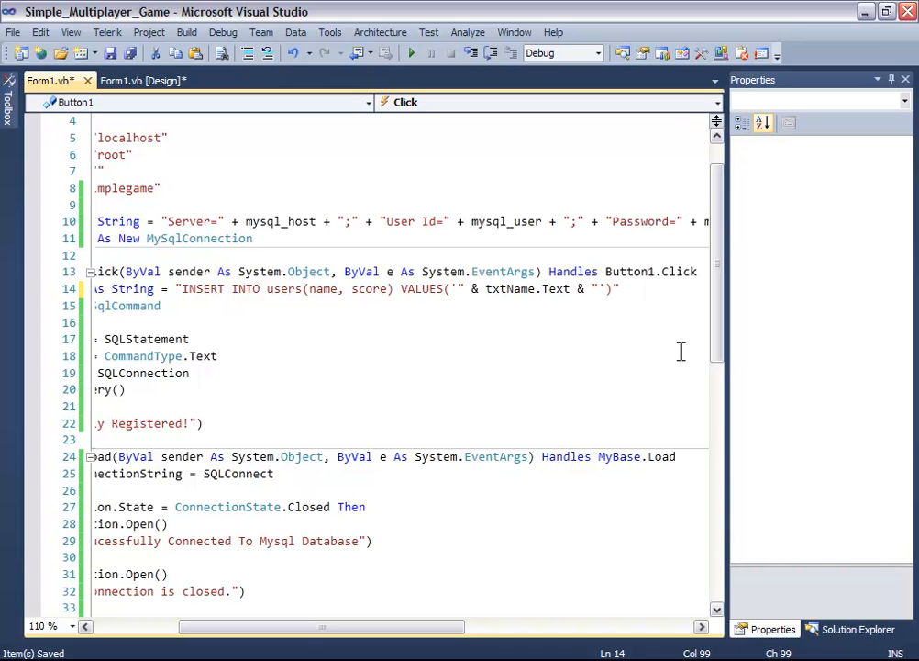
pyautogui.write('Sc')
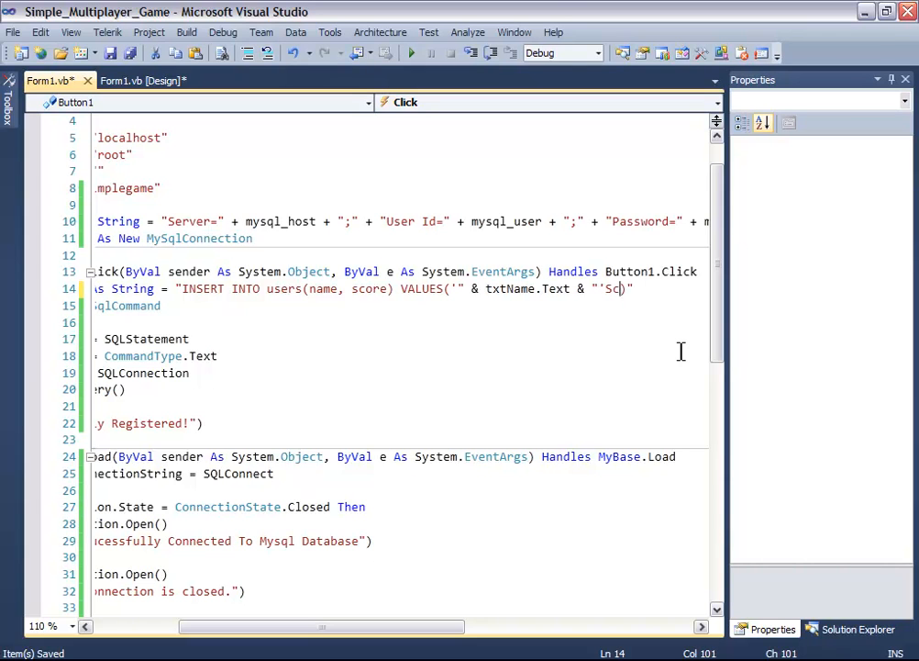
pyautogui.write('ore')
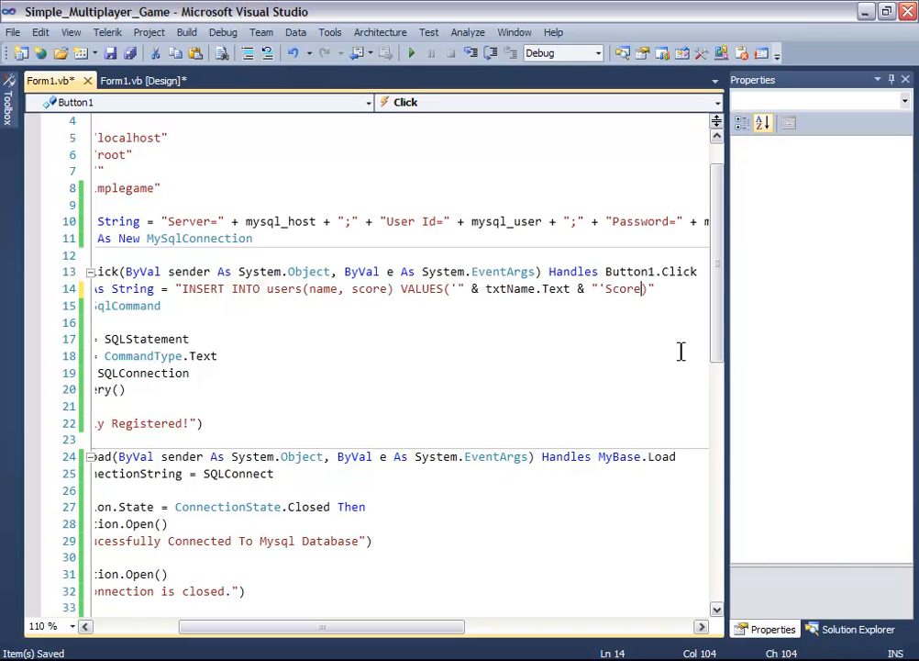
pyautogui.click(605, 288)
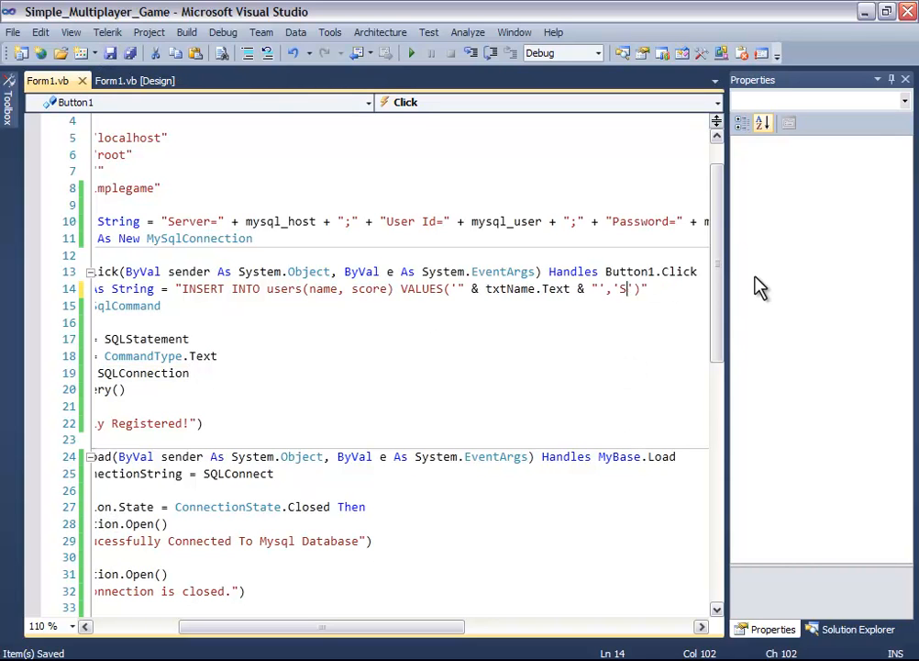
pyautogui.press('BackSpace')
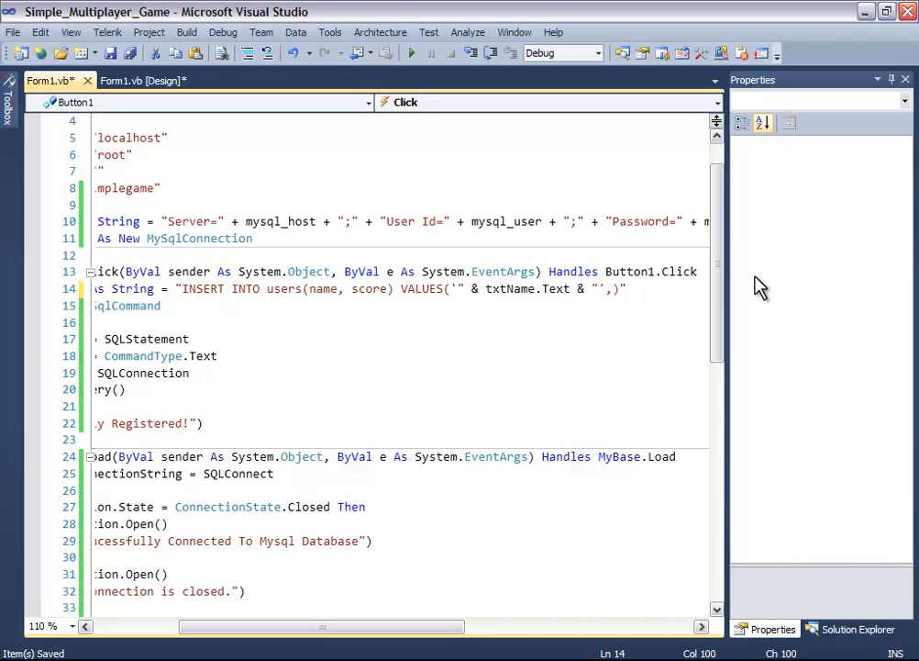
pyautogui.write('0')
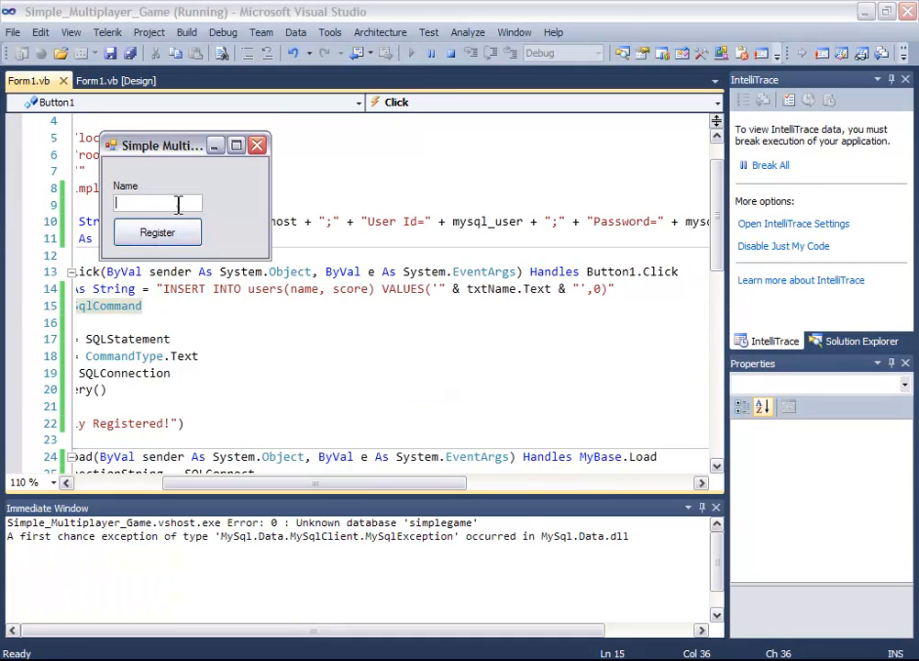
# - Register 'Mehtab' in the running game so it is stored with score 0
pyautogui.write('Mehtab')
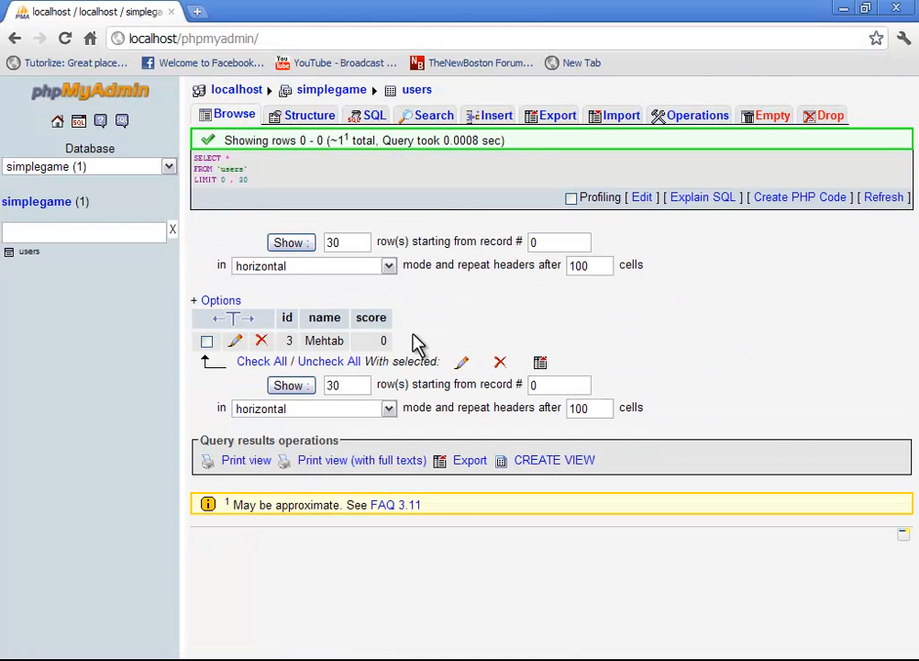
pyautogui.moveTo(414, 341)
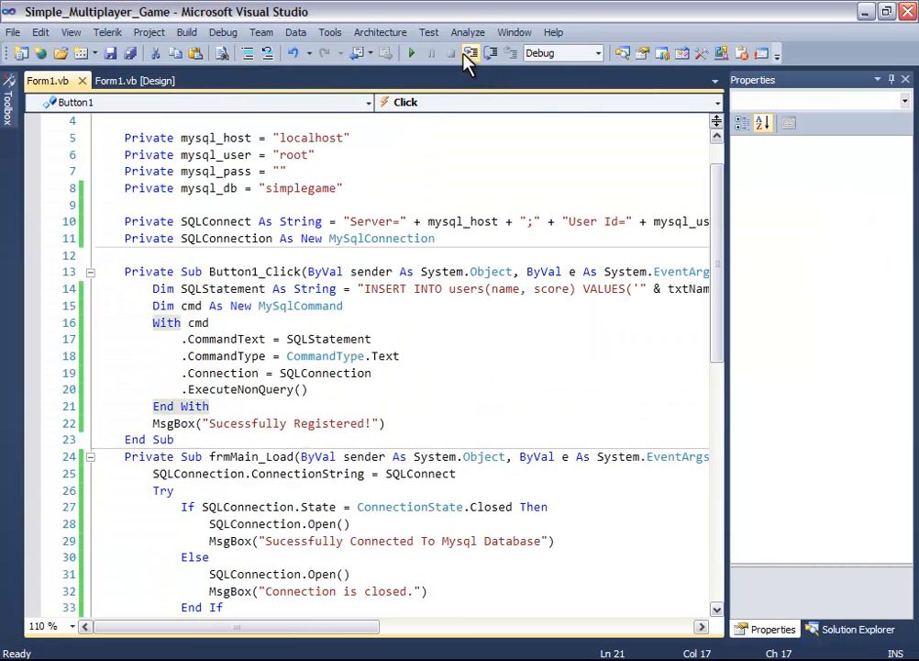
# - Save All files, keeping the frmMain name-and-score insert code
pyautogui.click(111, 53)
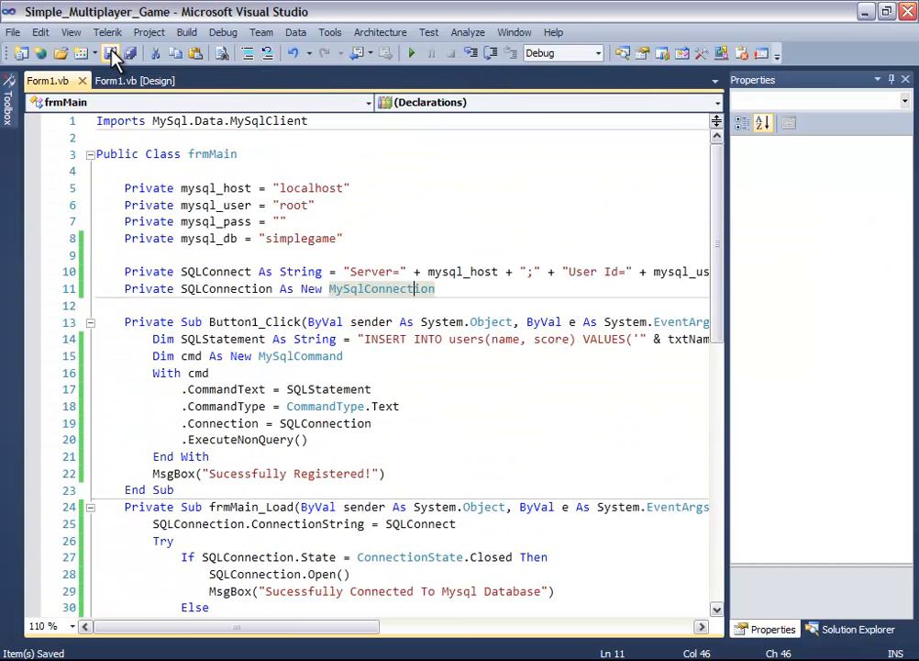